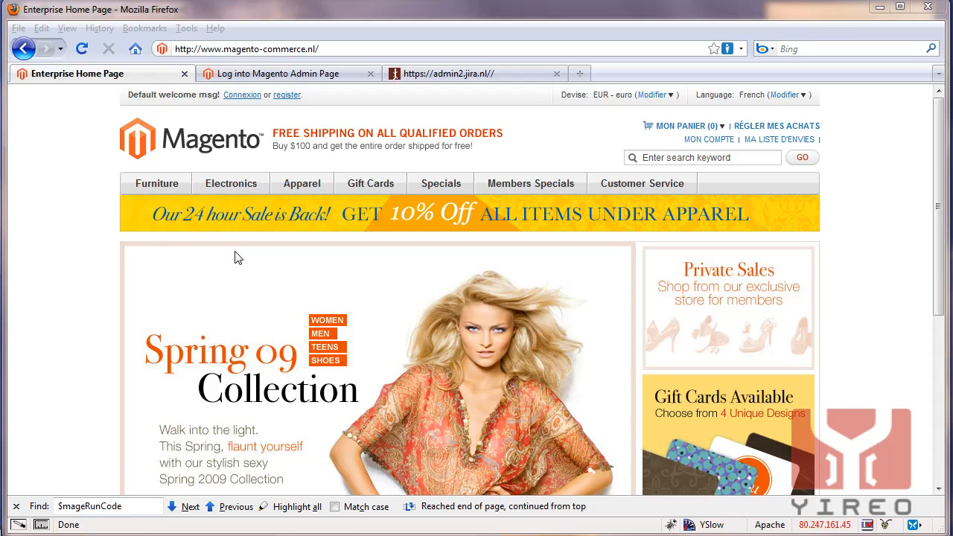
mouse_move(94, 207)
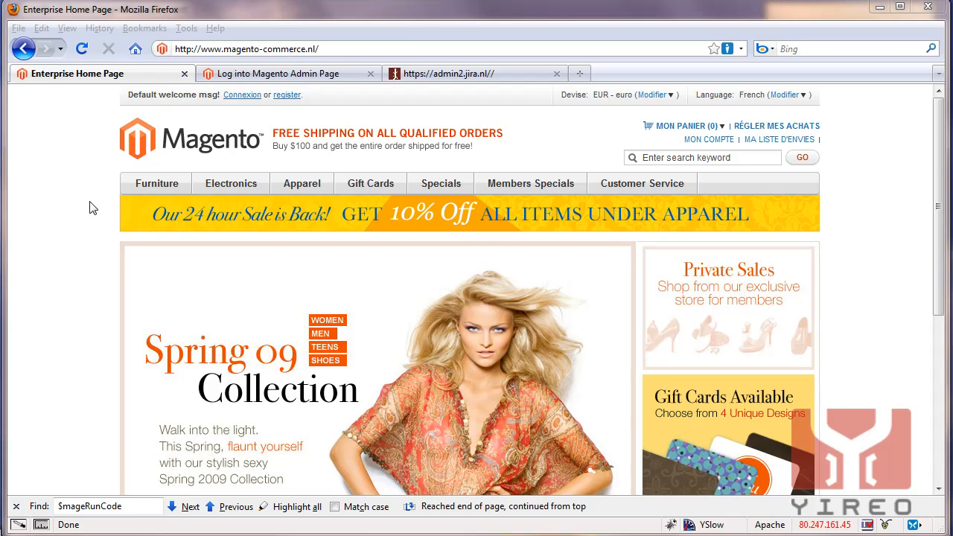
mouse_move(940, 181)
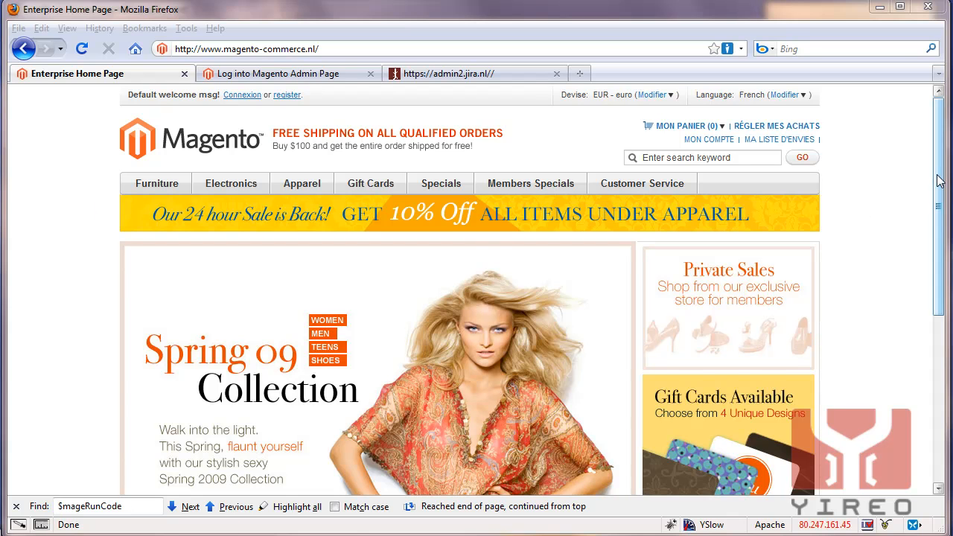
Log in to the admin panel and read the Magento version in the dashboard footer
scroll("down", 3)
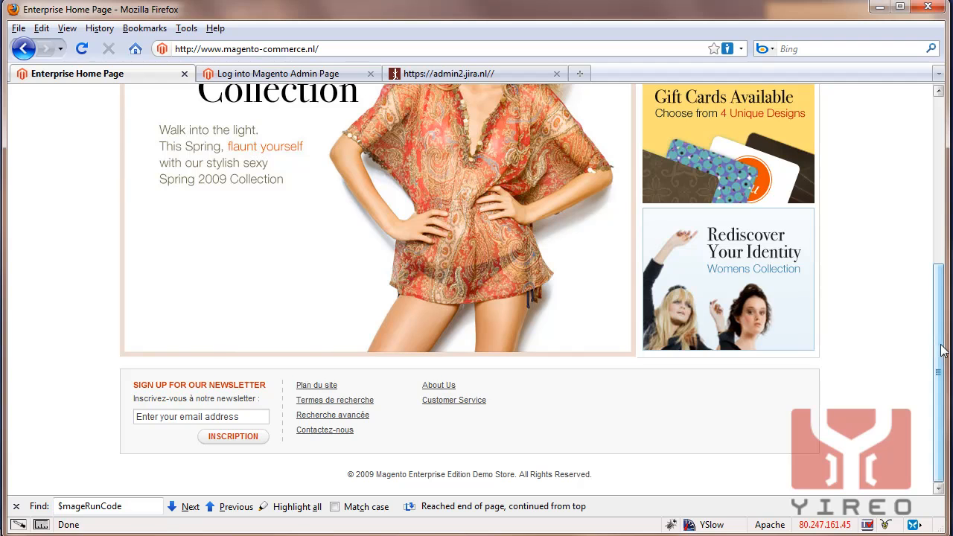
mouse_move(629, 234)
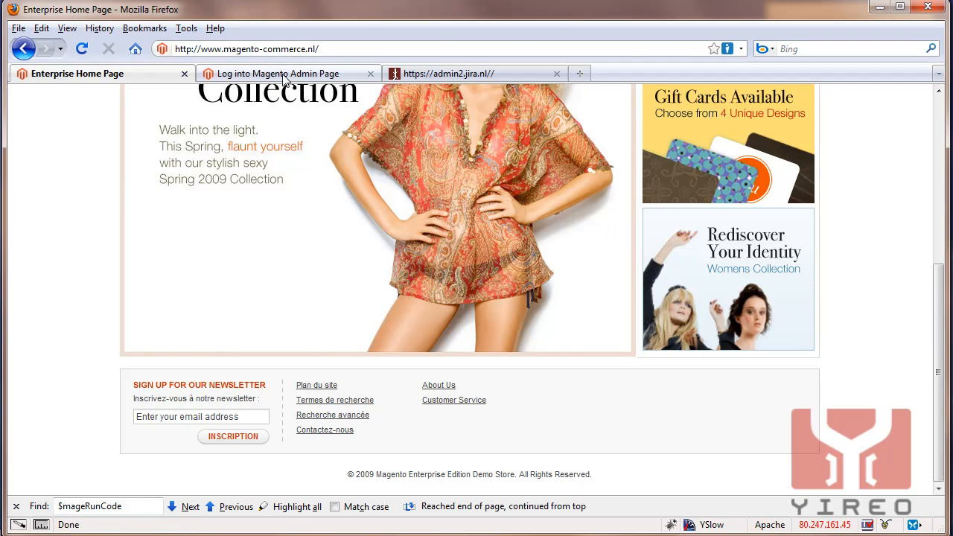
left_click(283, 73)
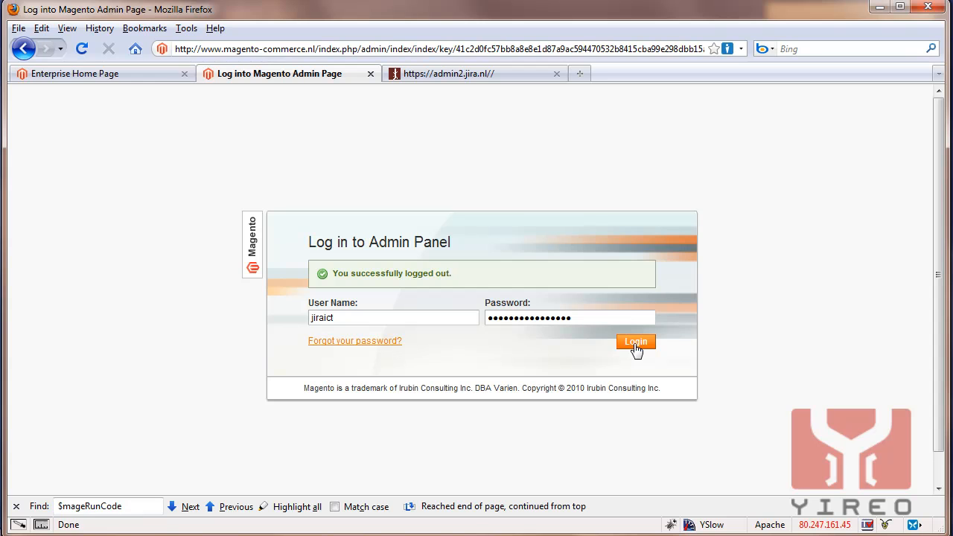
left_click(636, 342)
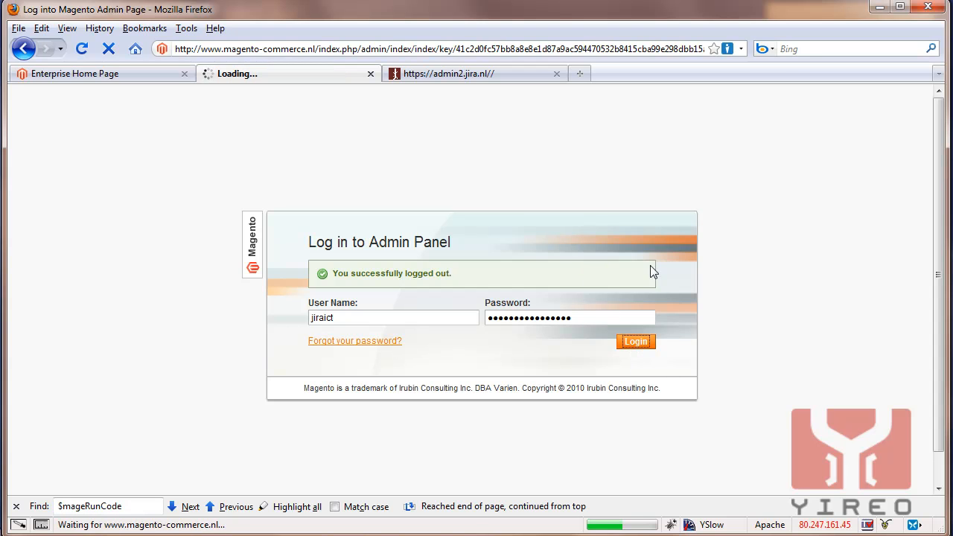
mouse_move(734, 278)
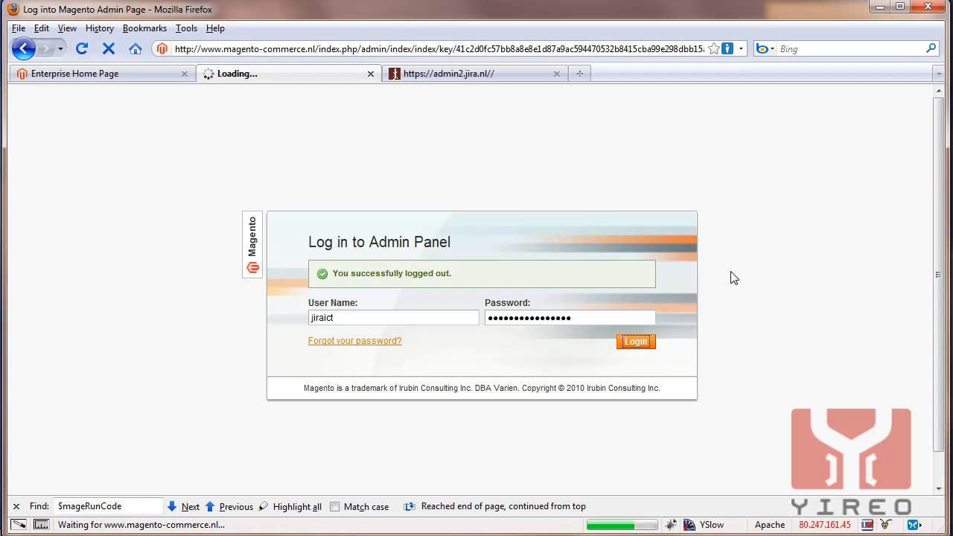
left_click(635, 341)
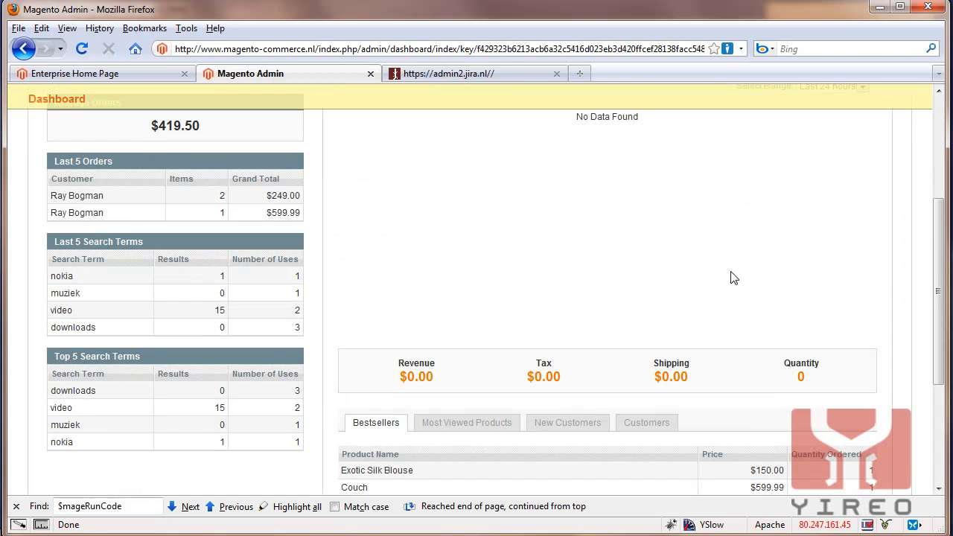
scroll("down", 3)
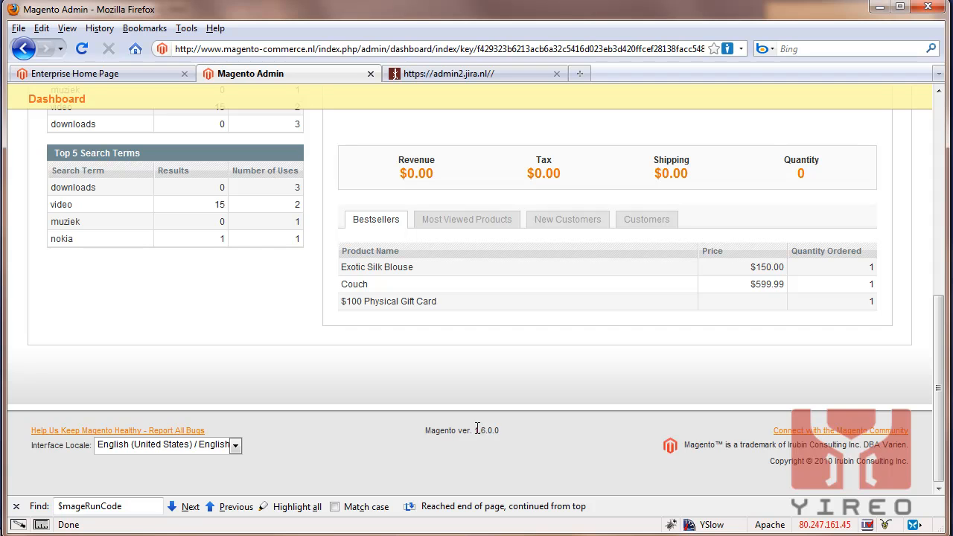
scroll("up", 3)
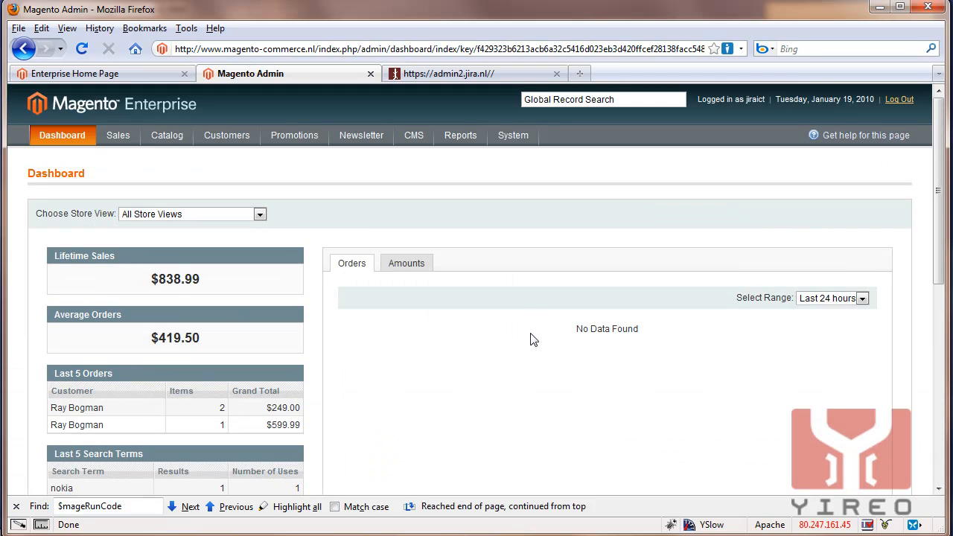
mouse_move(525, 275)
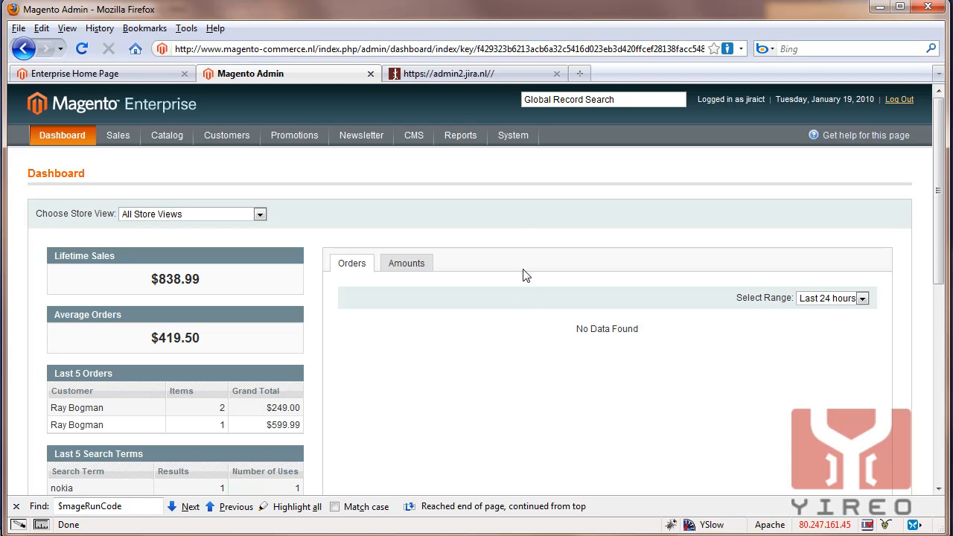
Create a new database backup from System > Tools > Backups, confirming the success message
left_click(513, 135)
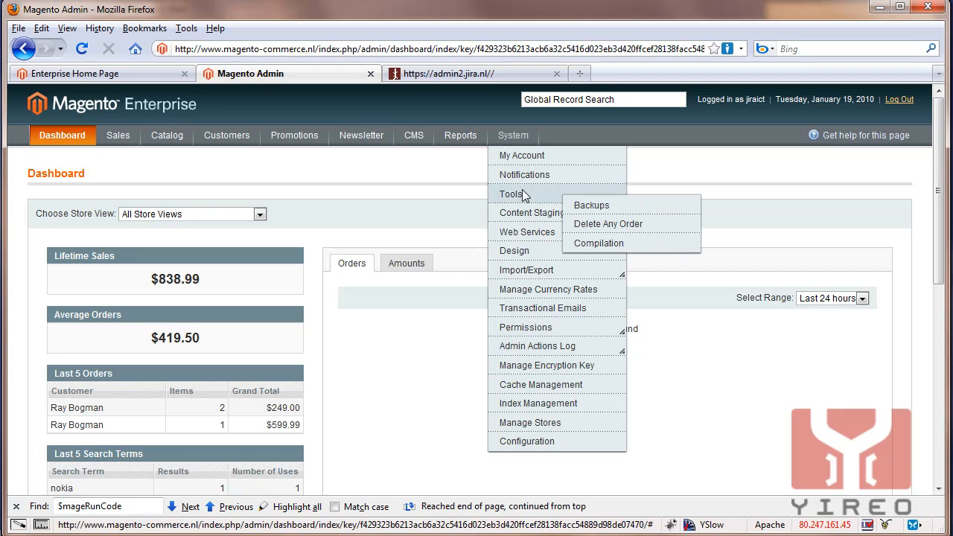
left_click(591, 205)
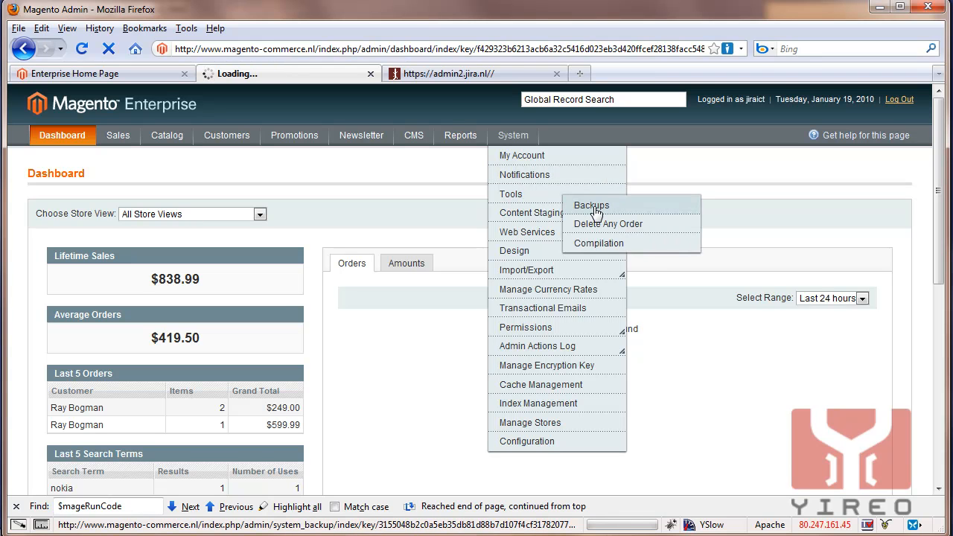
left_click(591, 205)
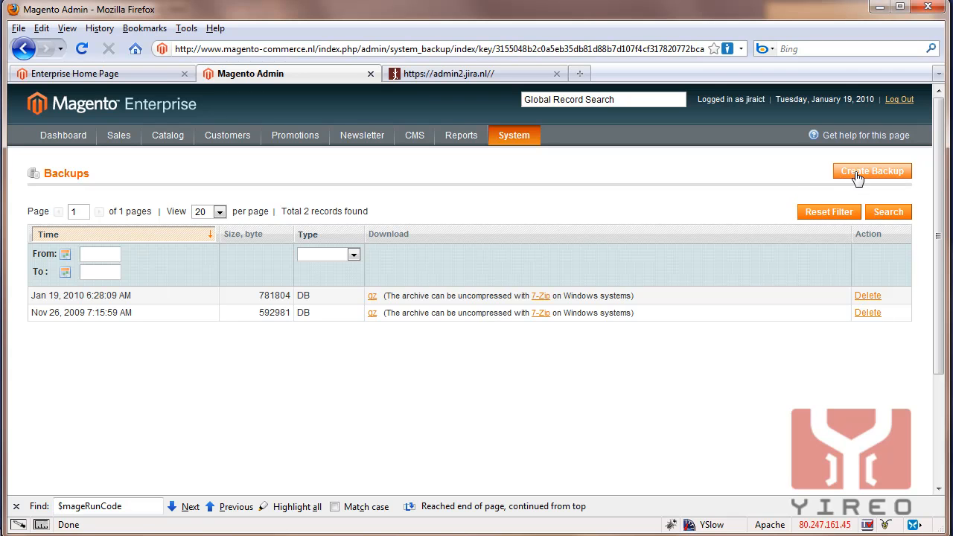
left_click(872, 170)
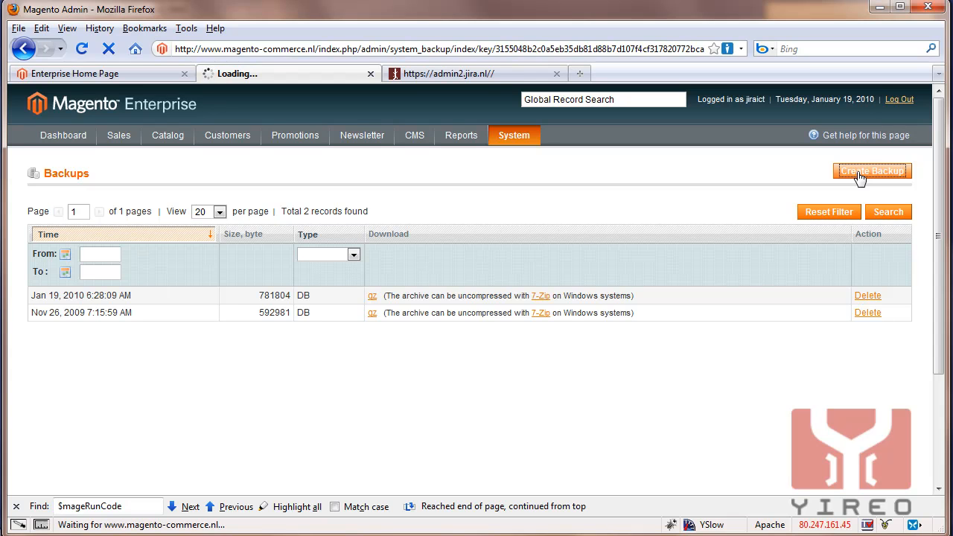
left_click(871, 170)
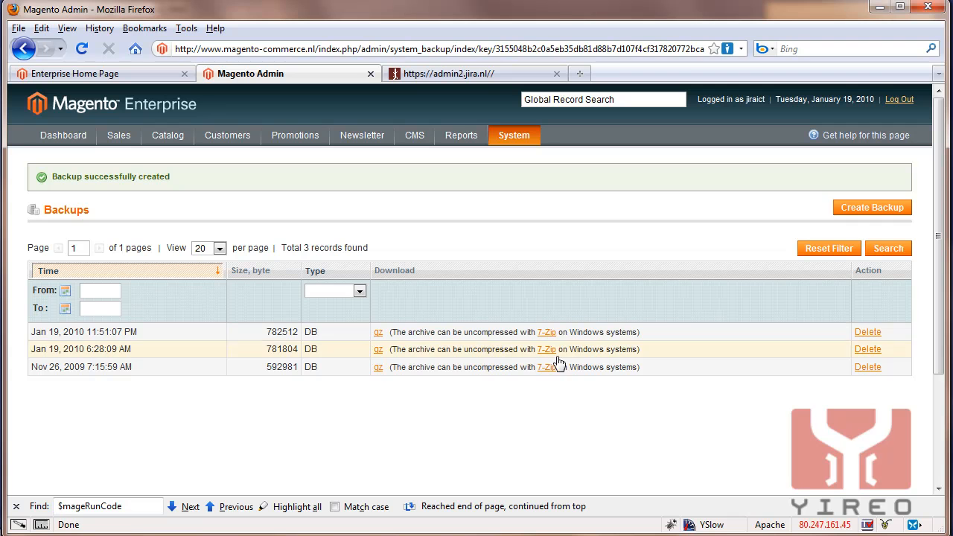
left_click(514, 135)
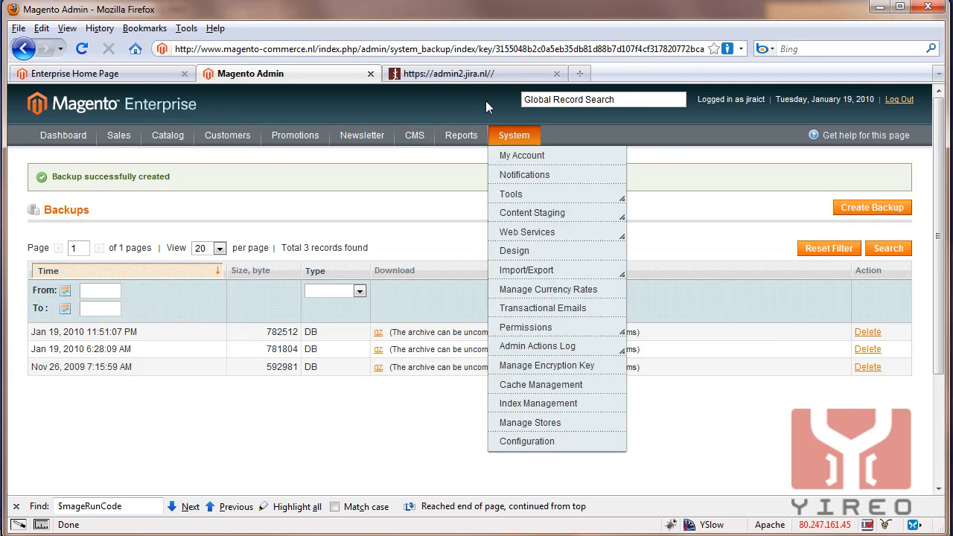
Review the magen001_enter16 export settings in phpMyAdmin with foreign key checks disabled, then return to Backups
left_click(475, 73)
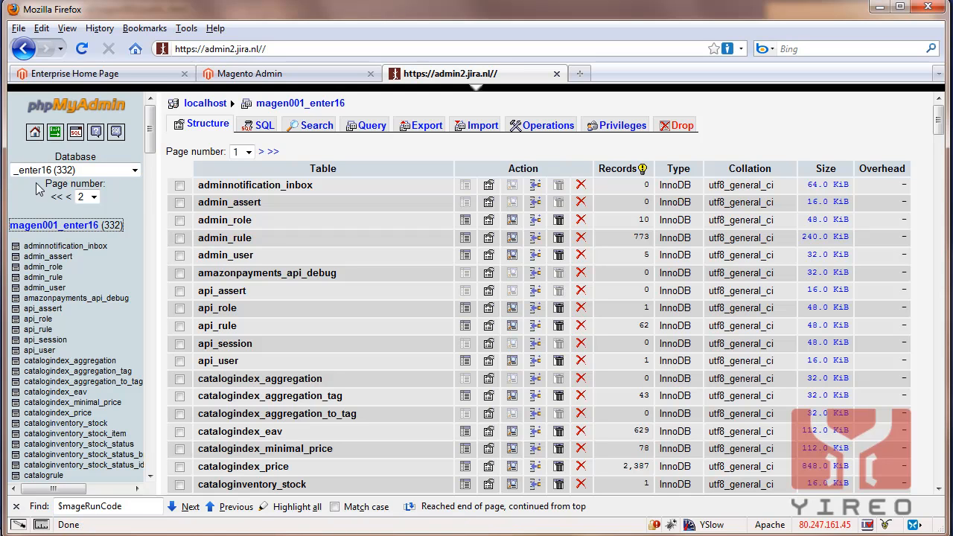
mouse_move(43, 231)
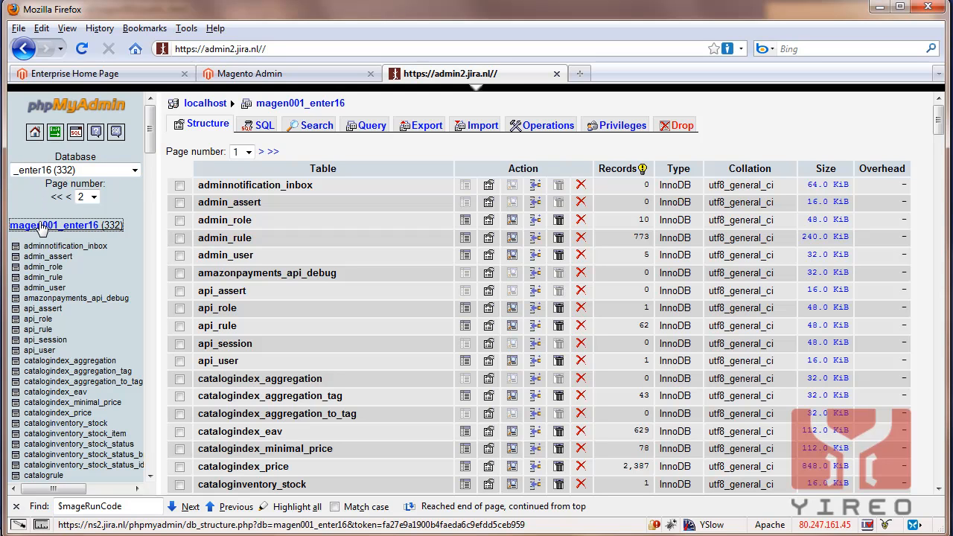
left_click(316, 125)
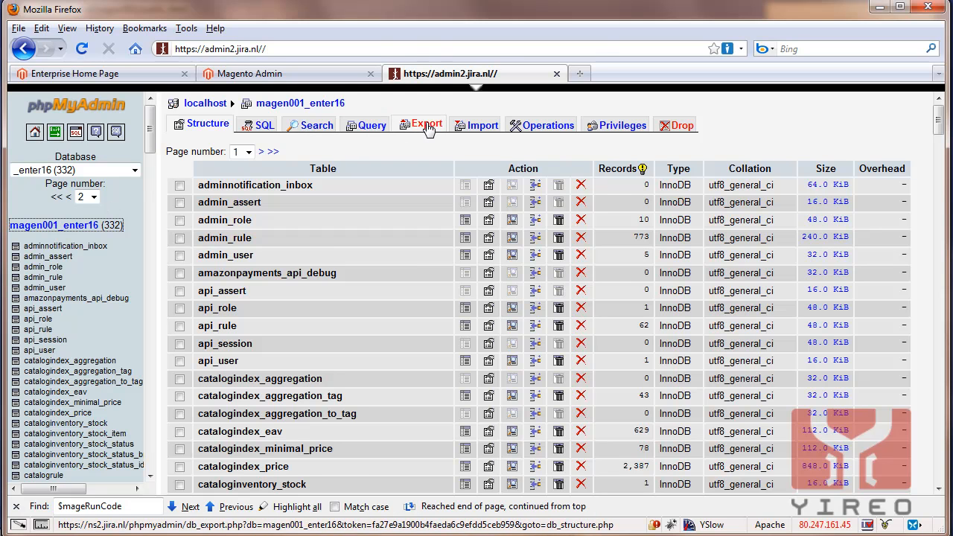
left_click(425, 124)
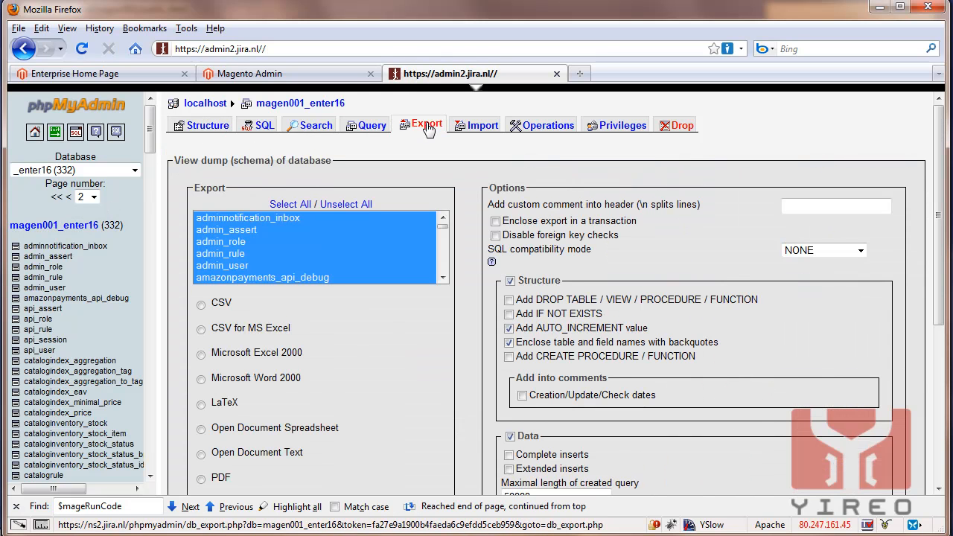
mouse_move(502, 248)
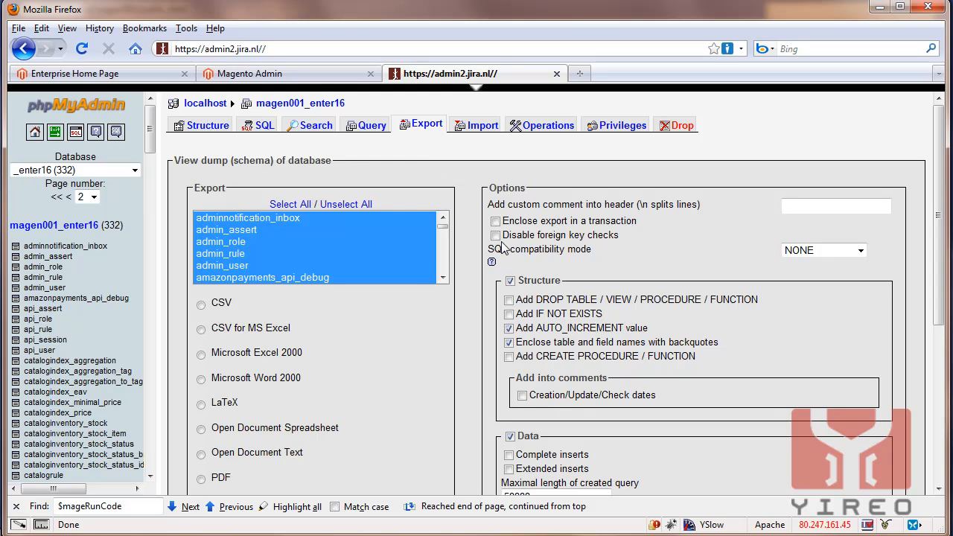
left_click(495, 235)
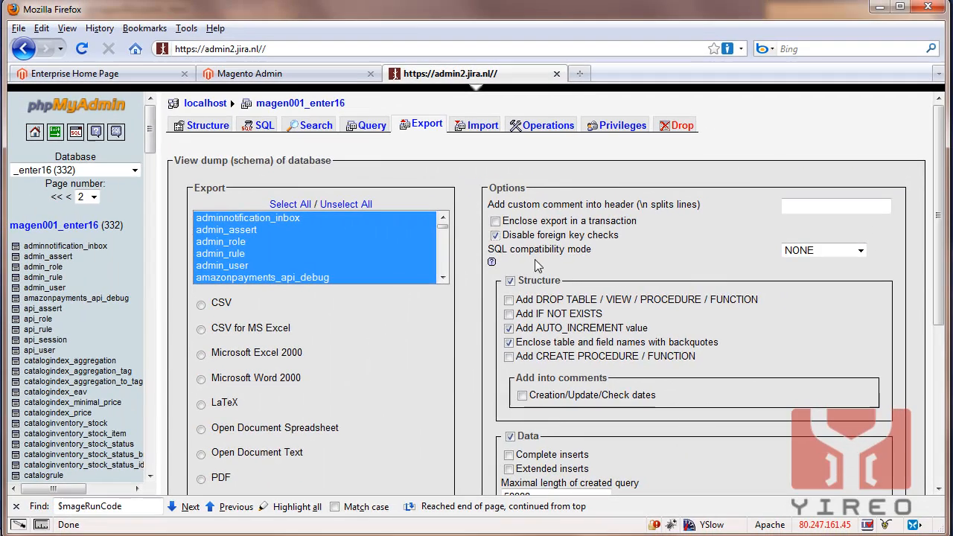
scroll("down", 3)
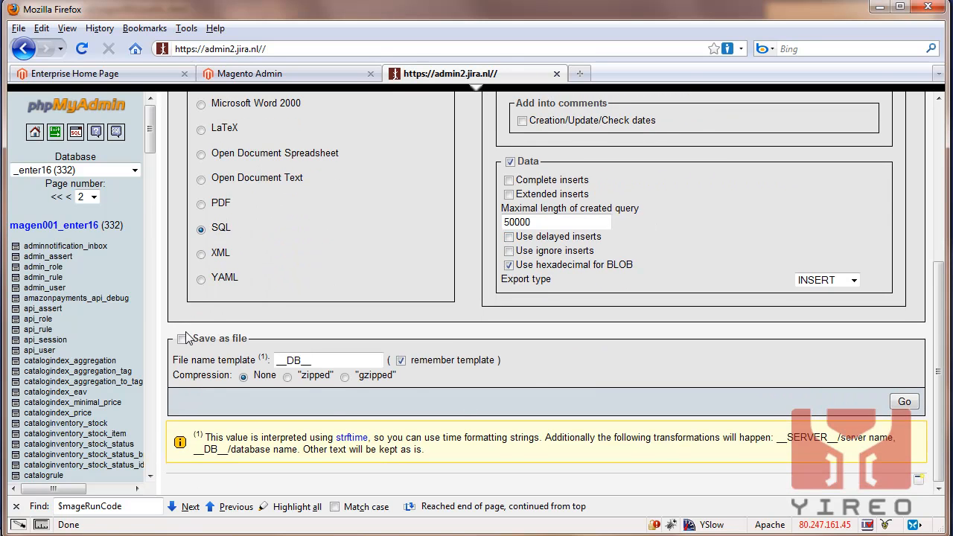
mouse_move(621, 359)
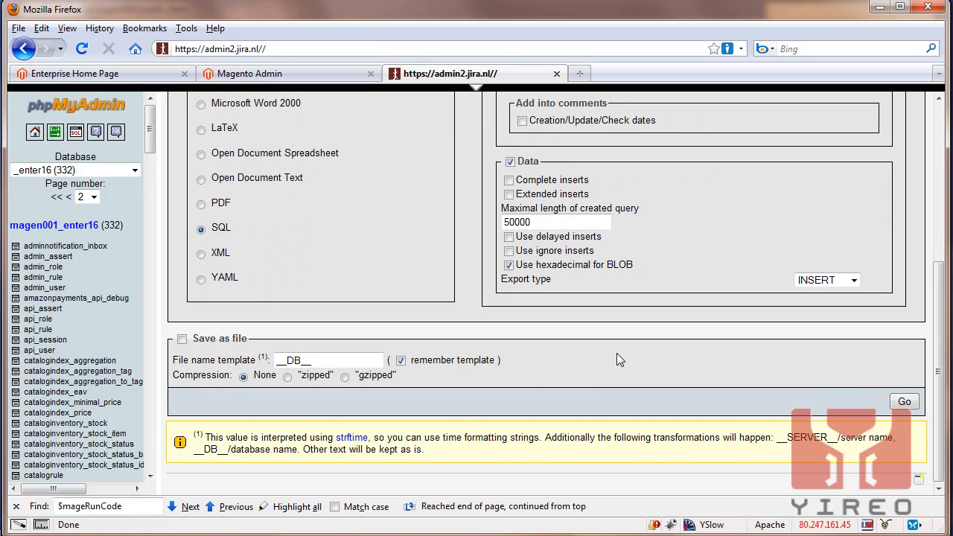
scroll("up", 3)
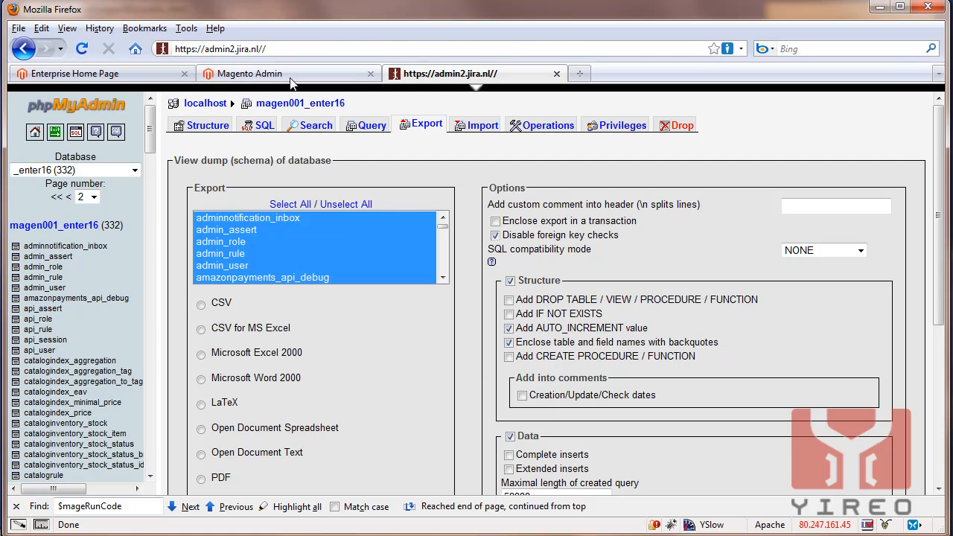
left_click(249, 73)
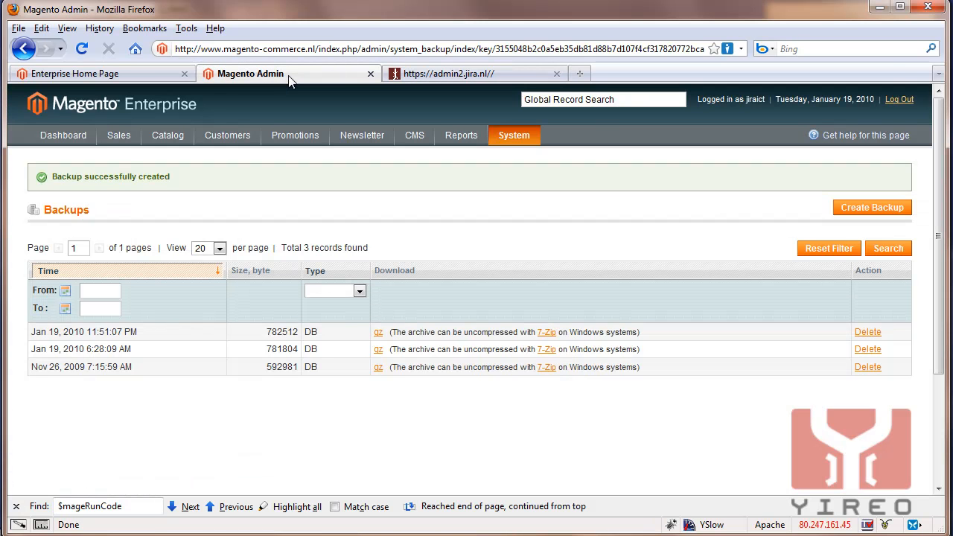
Inspect the 1.7.0.0 release folder in the shell and move into the live www directory
left_click(74, 73)
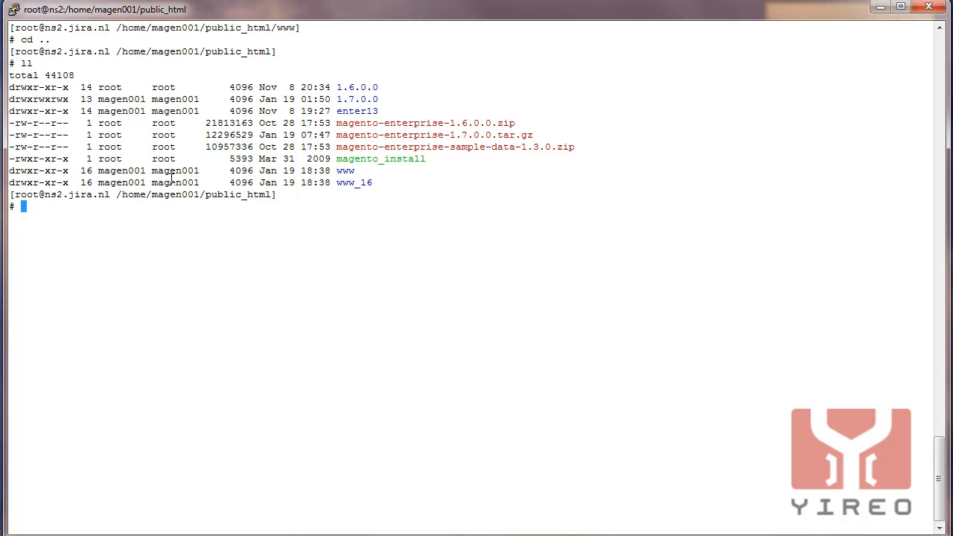
mouse_move(388, 211)
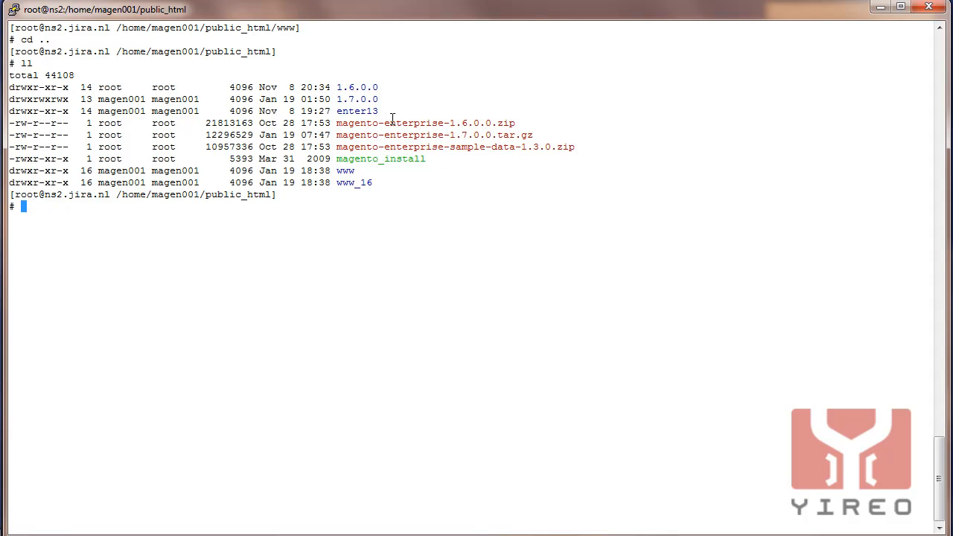
double_click(357, 99)
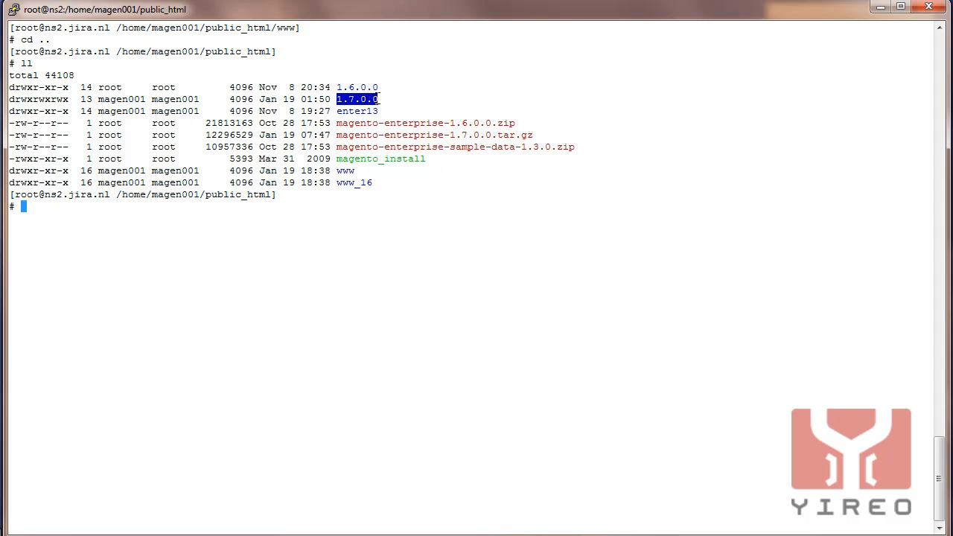
type("cd 17")
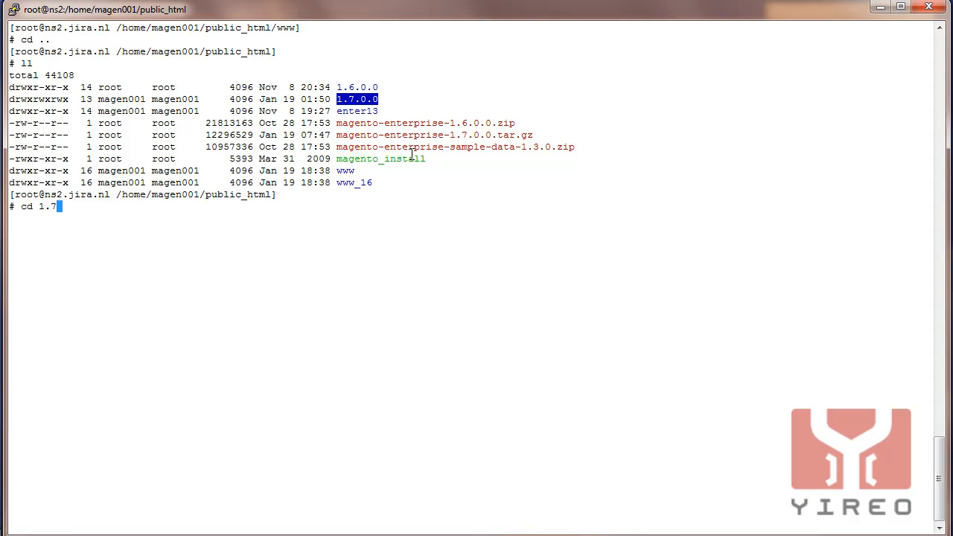
key("Return")
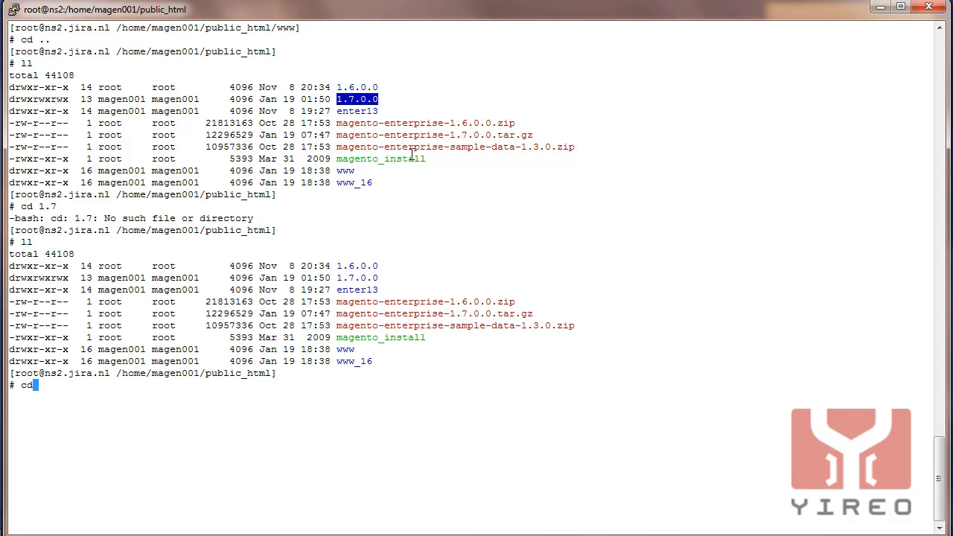
key("Return")
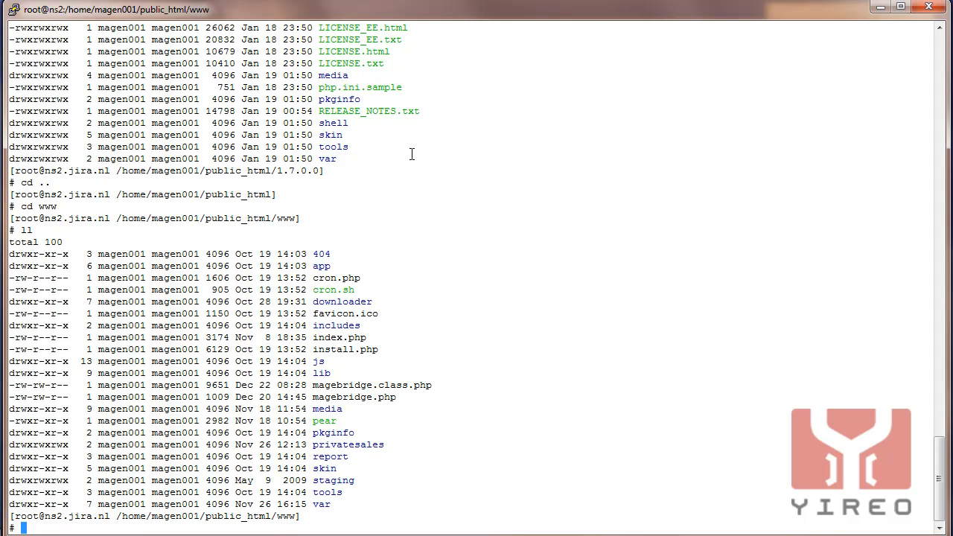
Review the store-switch cases in index.php with vi, including magento-private.nl
type("vi .")
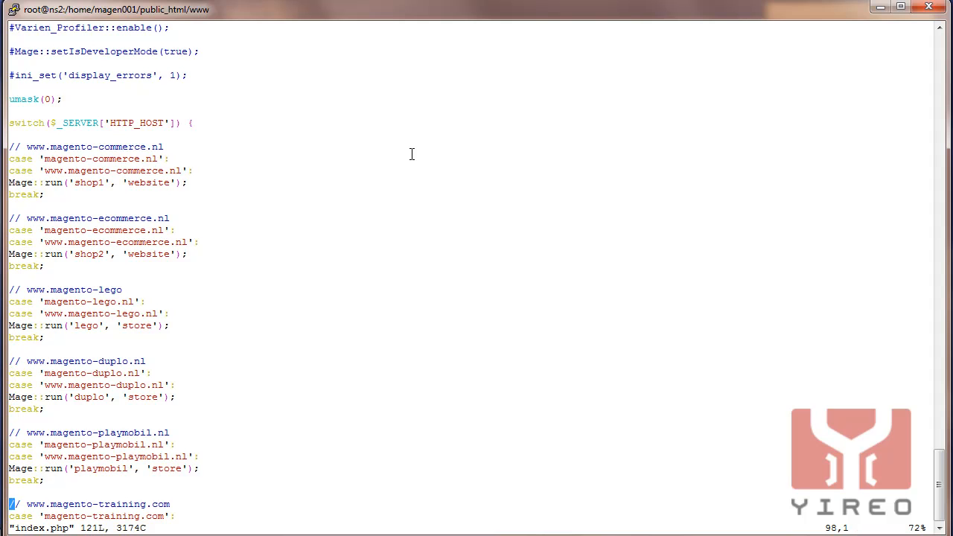
scroll("down", 3)
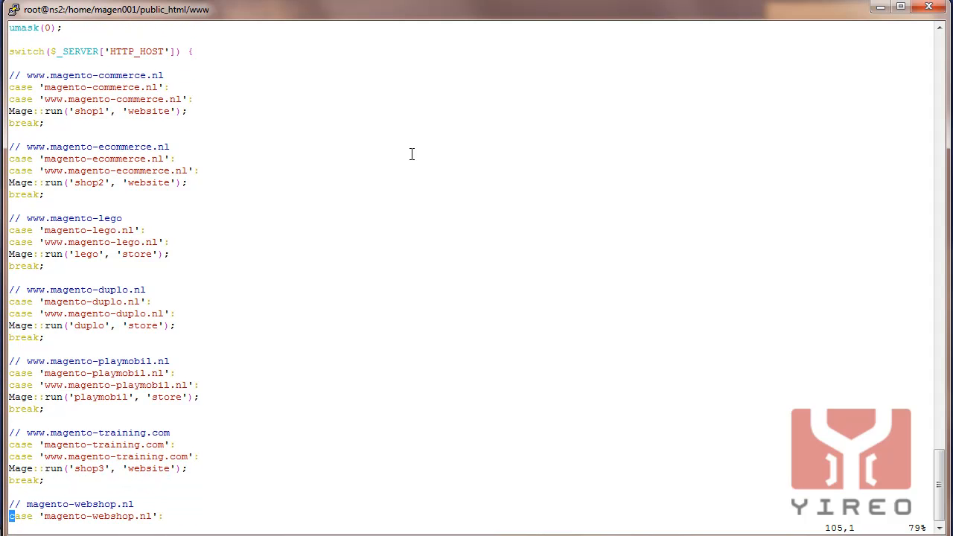
scroll("down", 3)
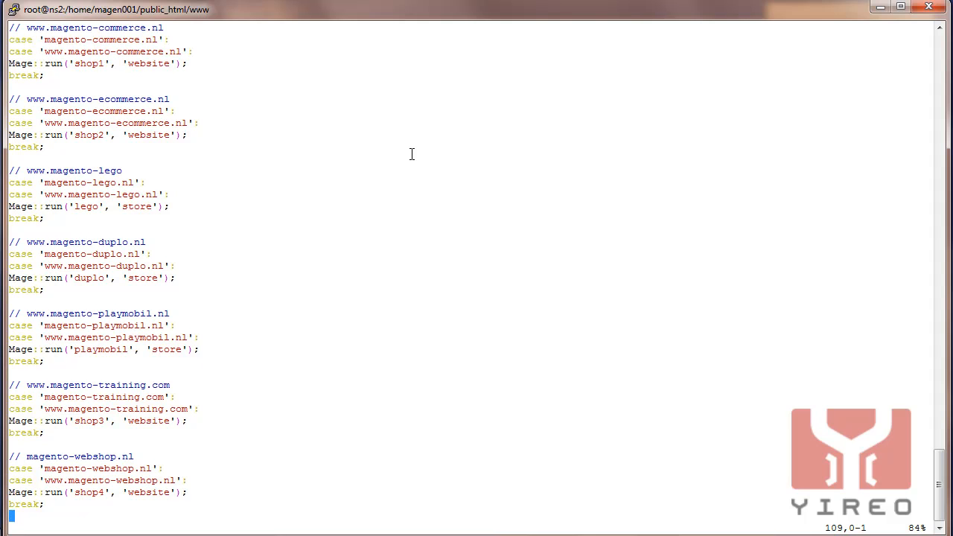
scroll("down", 3)
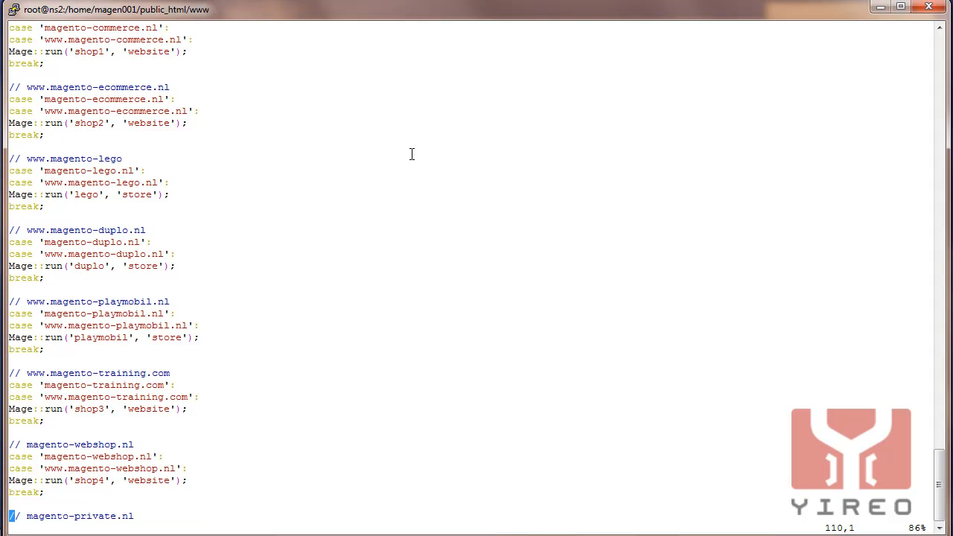
scroll("down", 3)
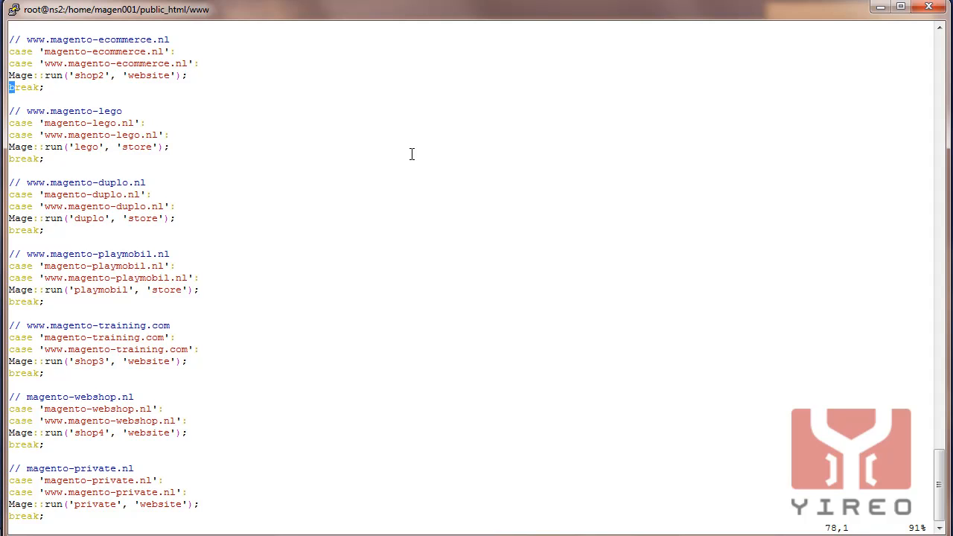
scroll("up", 3)
type("cd 1.7")
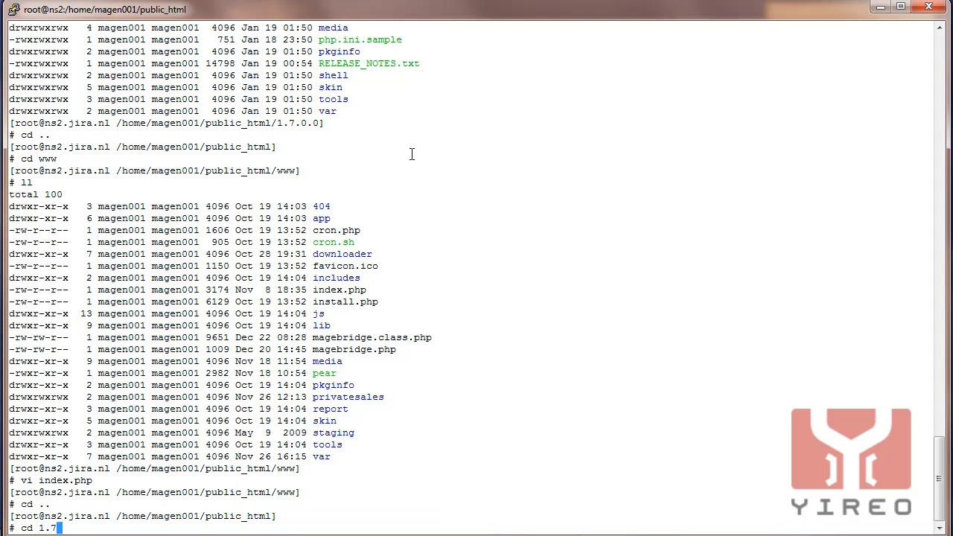
Run cp -Rp * ../www from the 1.7.0.0 folder to overwrite the live site files
key("Return")
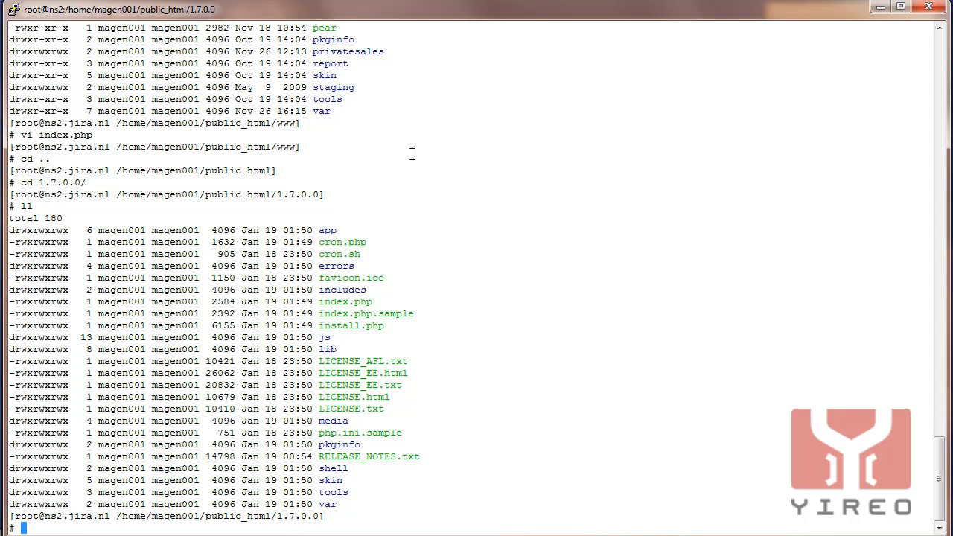
type("cp -Rp")
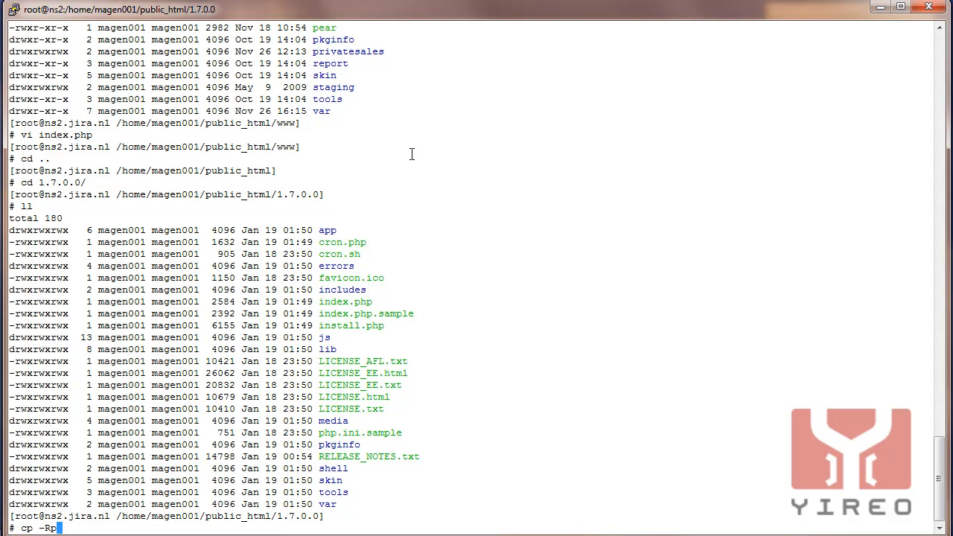
type("*")
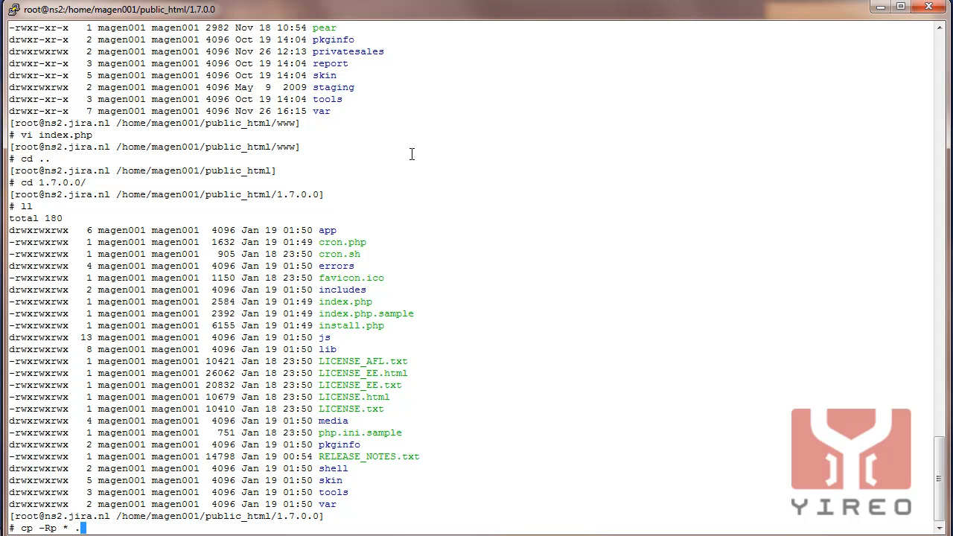
type("../www")
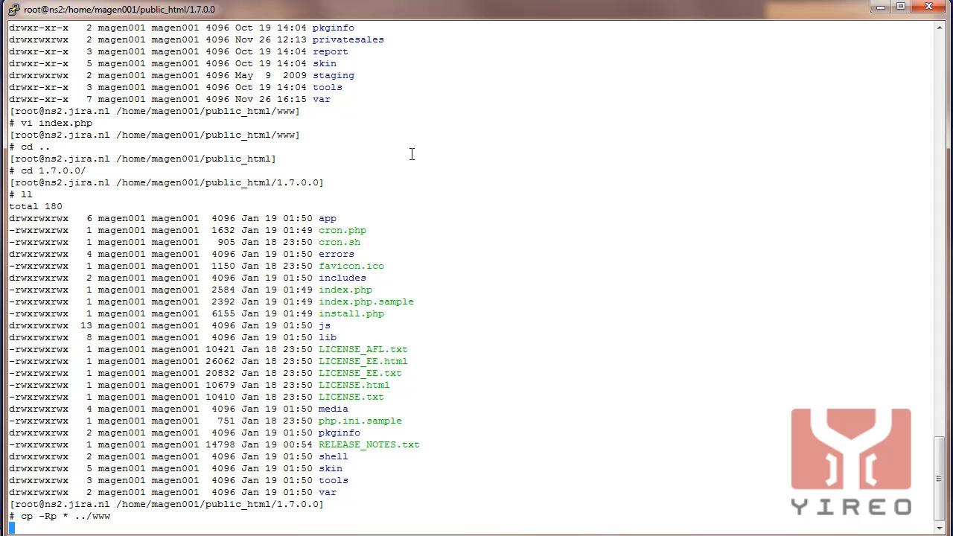
key("Return")
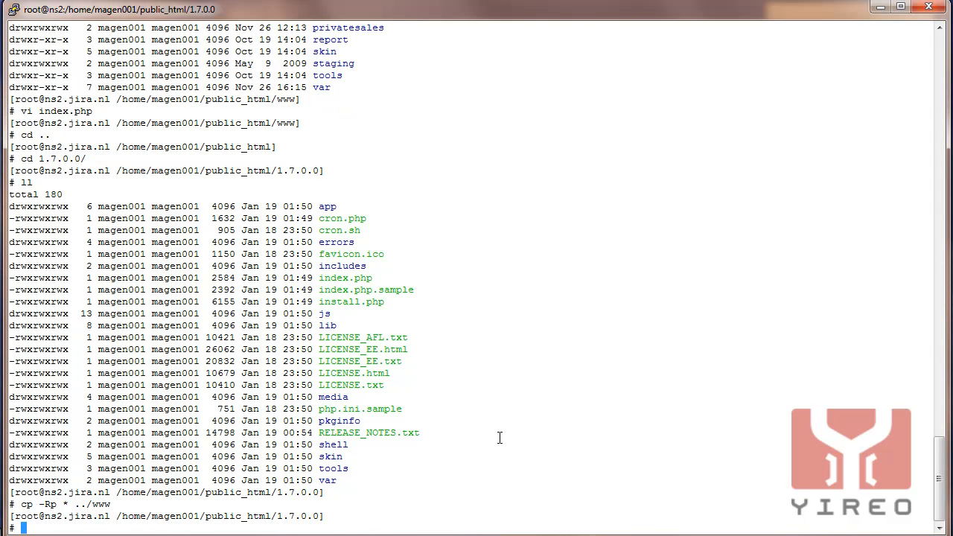
type("c")
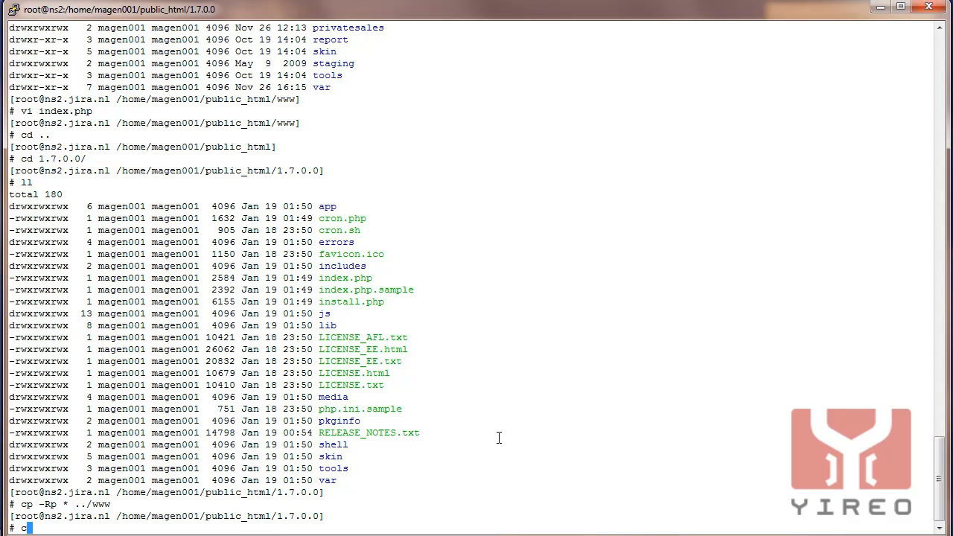
key("Return")
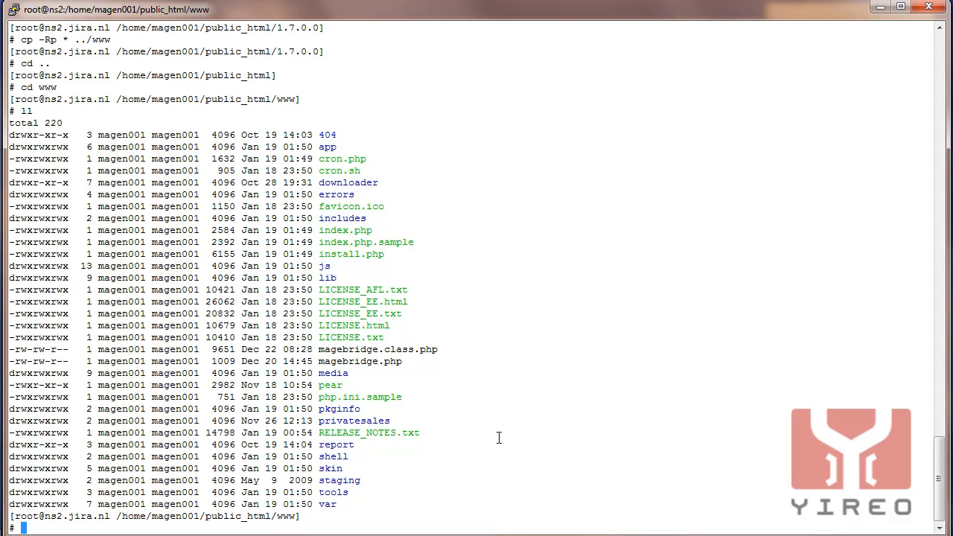
Inspect the new index.php of the live www site in vi
type("vi")
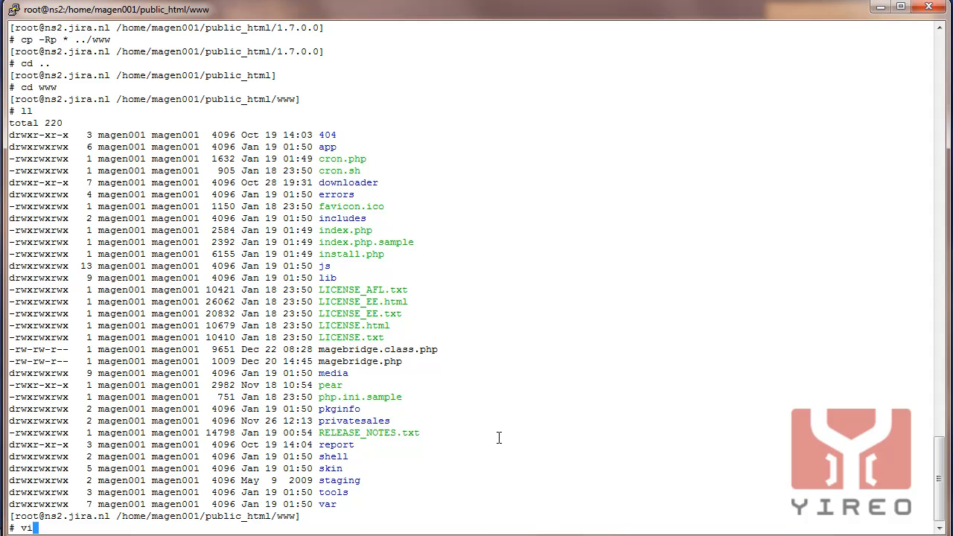
type("index.php")
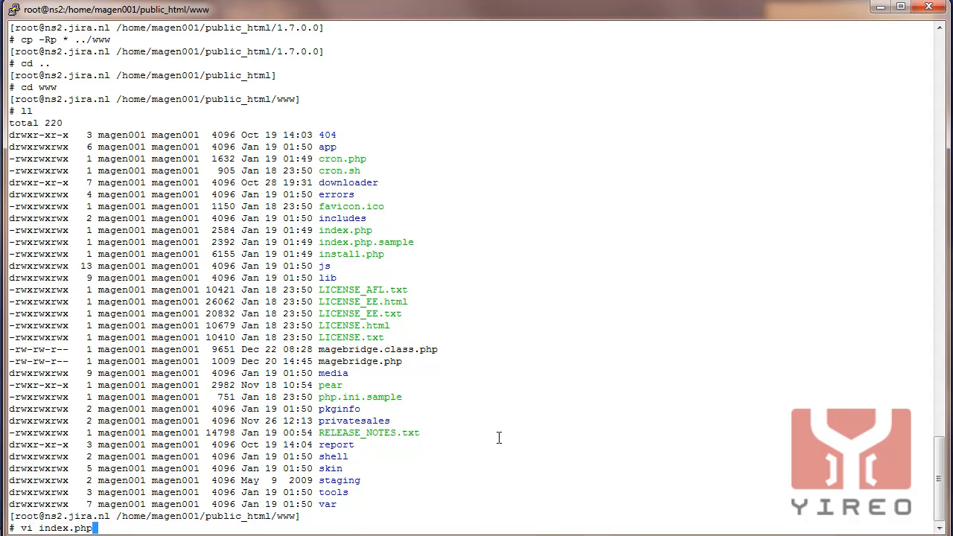
key("Return")
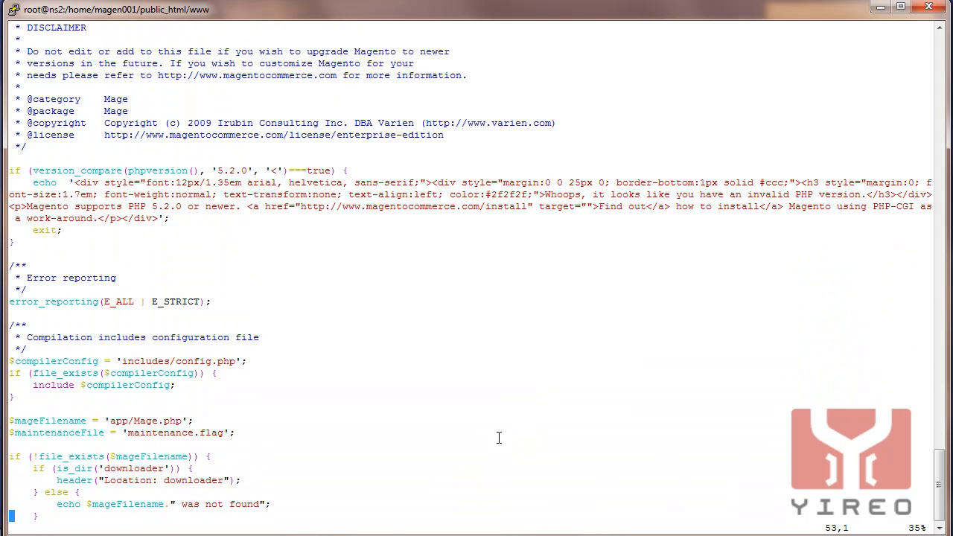
scroll("down", 3)
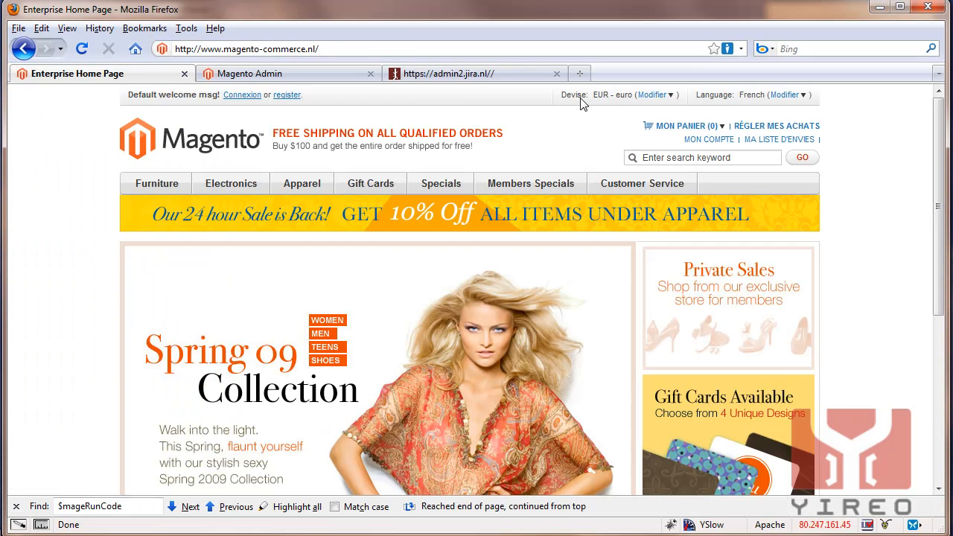
Reload the Enterprise storefront home page to confirm the shop still loads
left_click(81, 48)
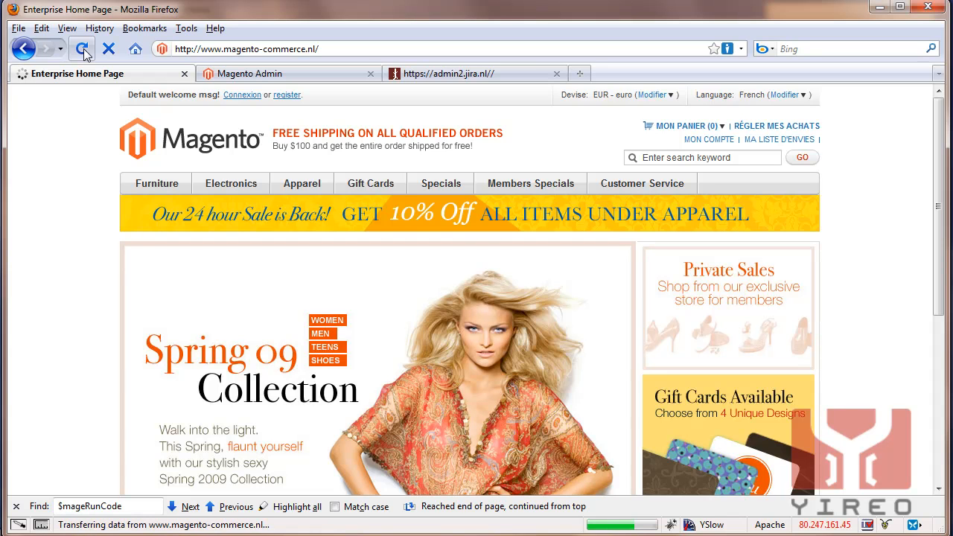
left_click(82, 49)
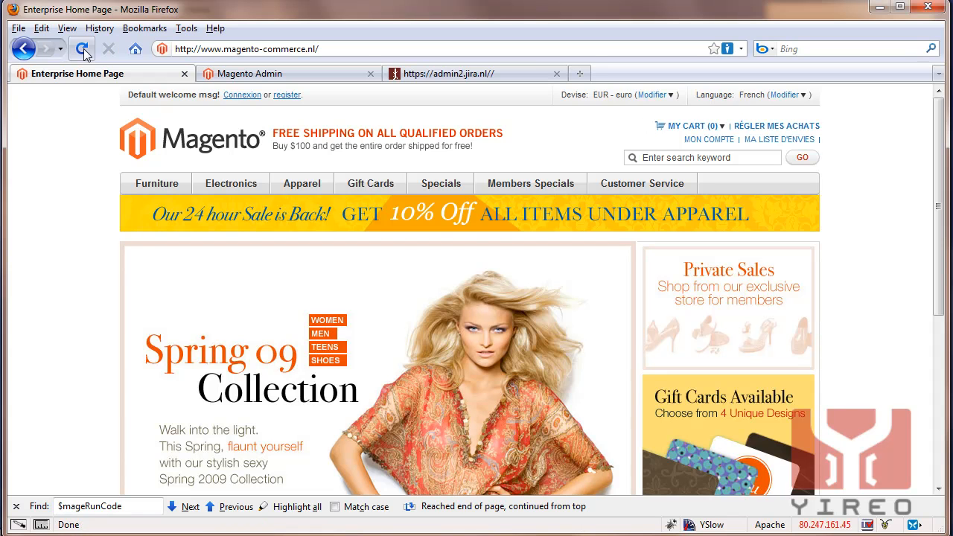
left_click(249, 73)
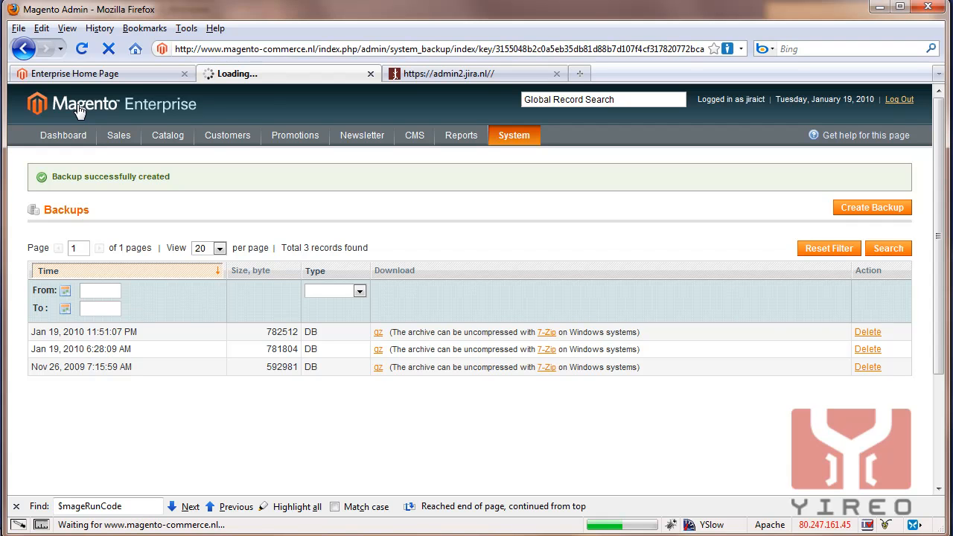
Return to the admin dashboard, log out and attempt to log back in
left_click(62, 135)
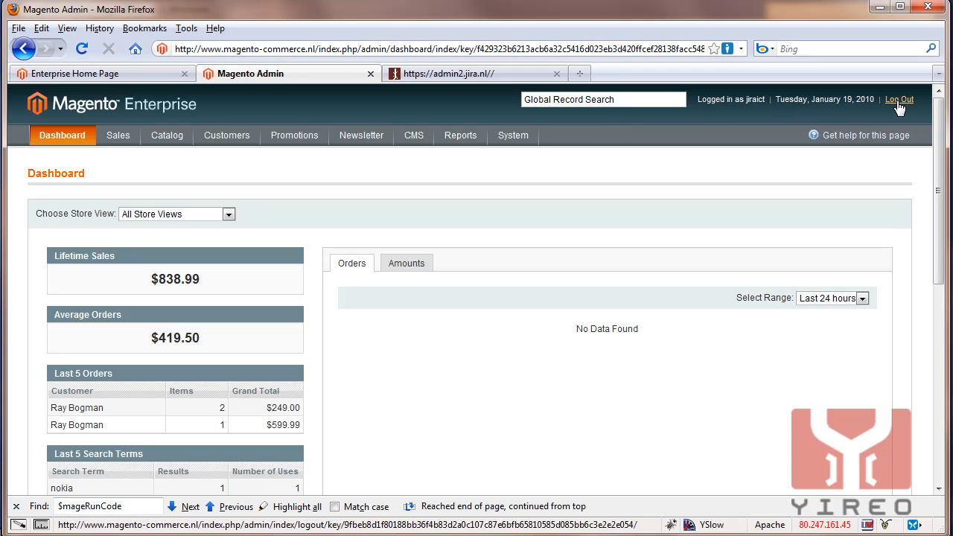
left_click(898, 99)
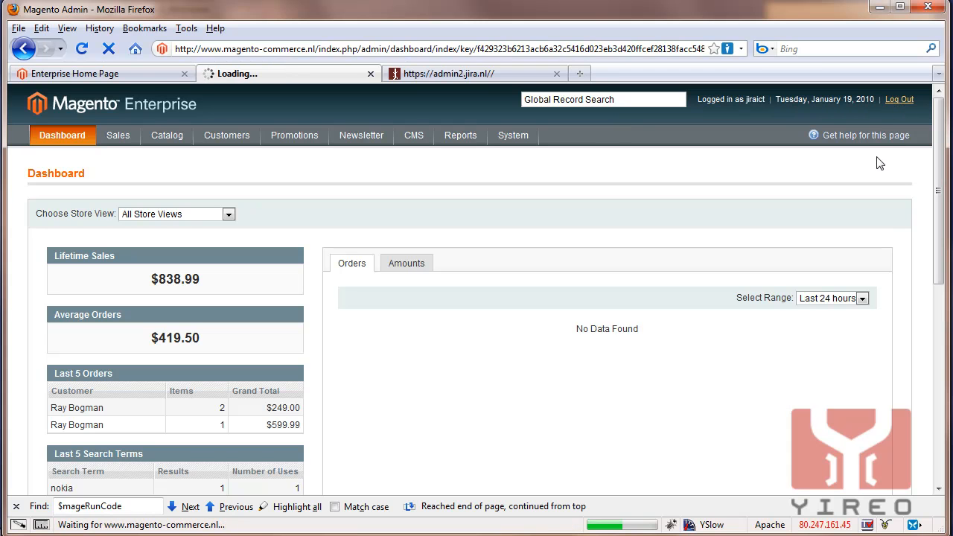
left_click(899, 99)
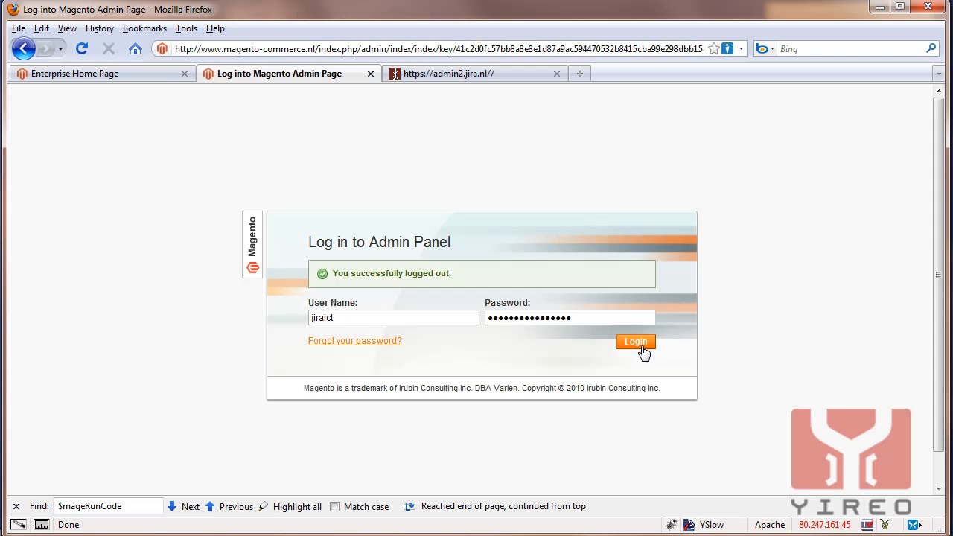
left_click(636, 341)
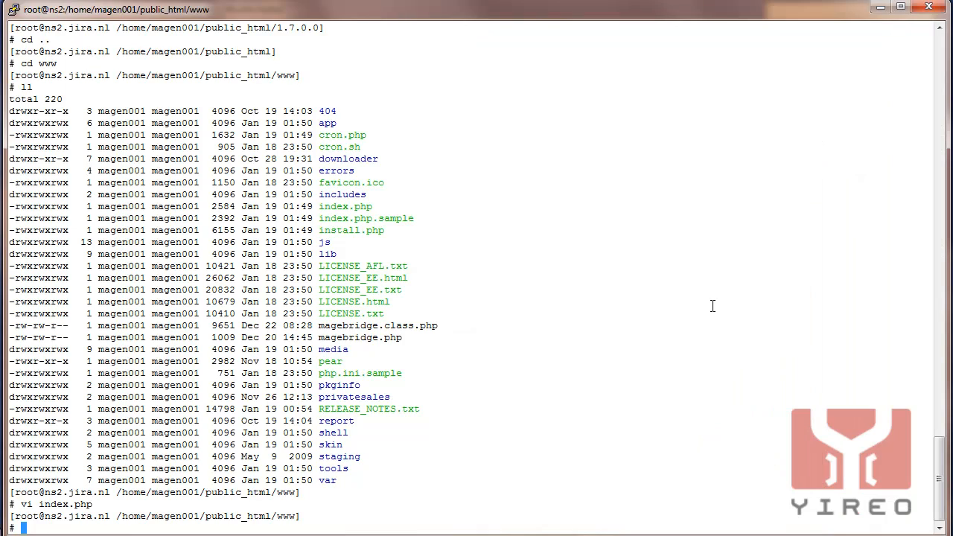
Move into app/code/core/Zend and delete its Cache folder with rm -rf
type("cd")
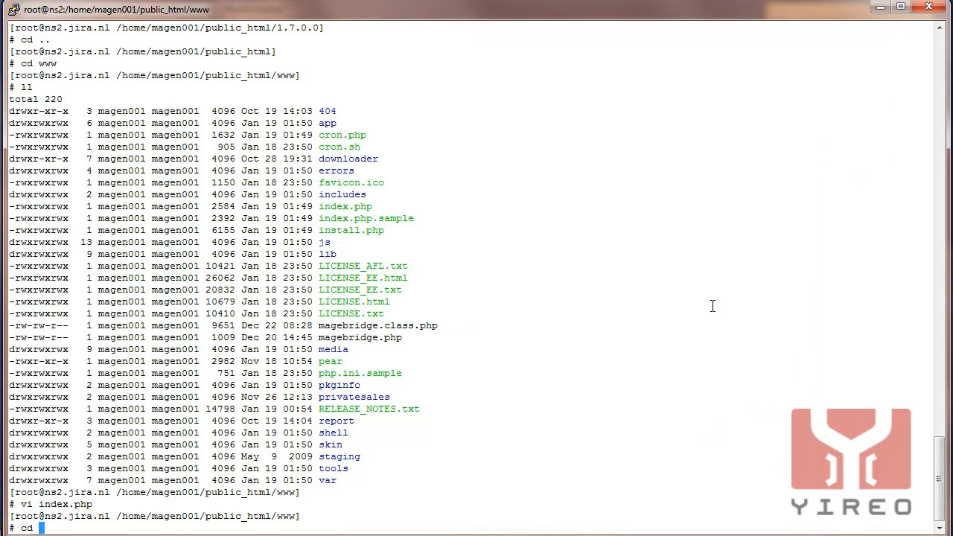
type("app/co")
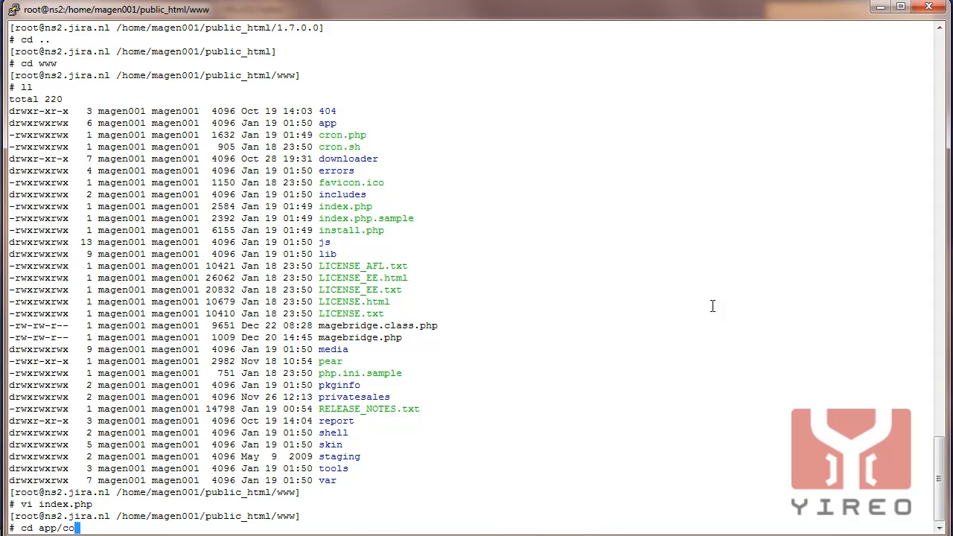
type("de/co")
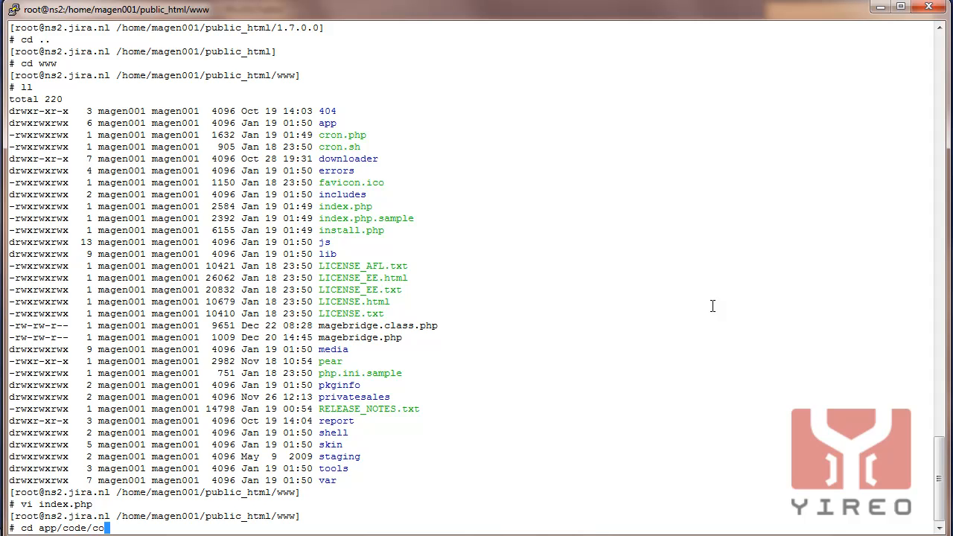
type("re/Zend/")
type("ll")
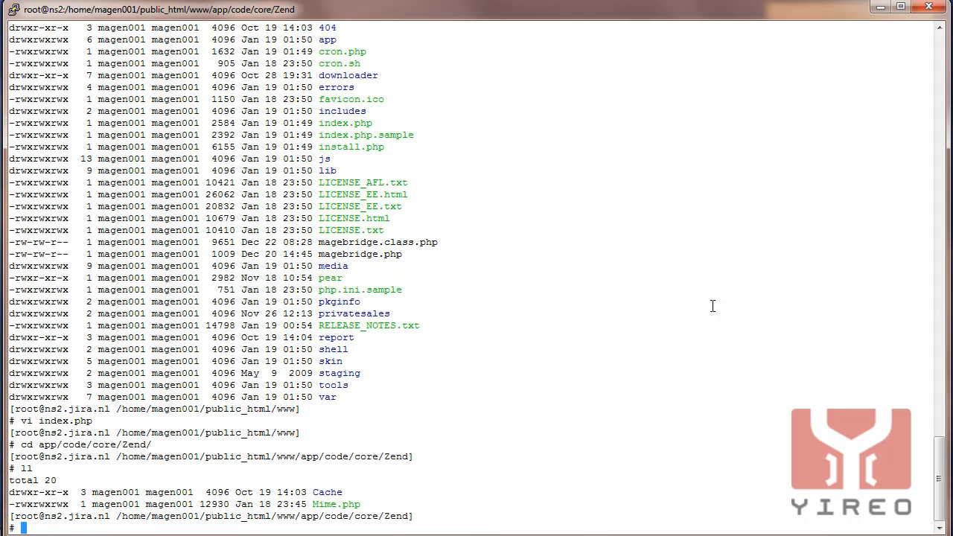
type("rm -rf")
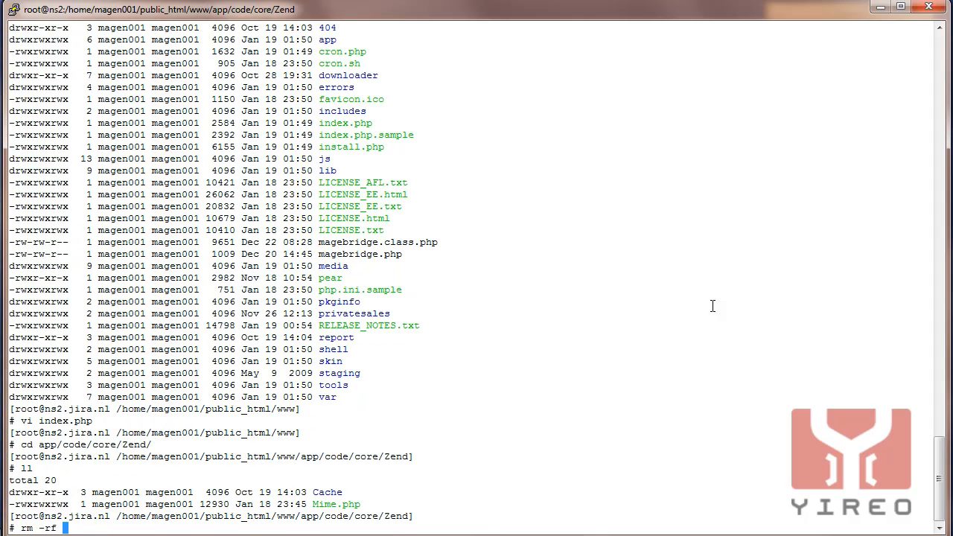
key("Return")
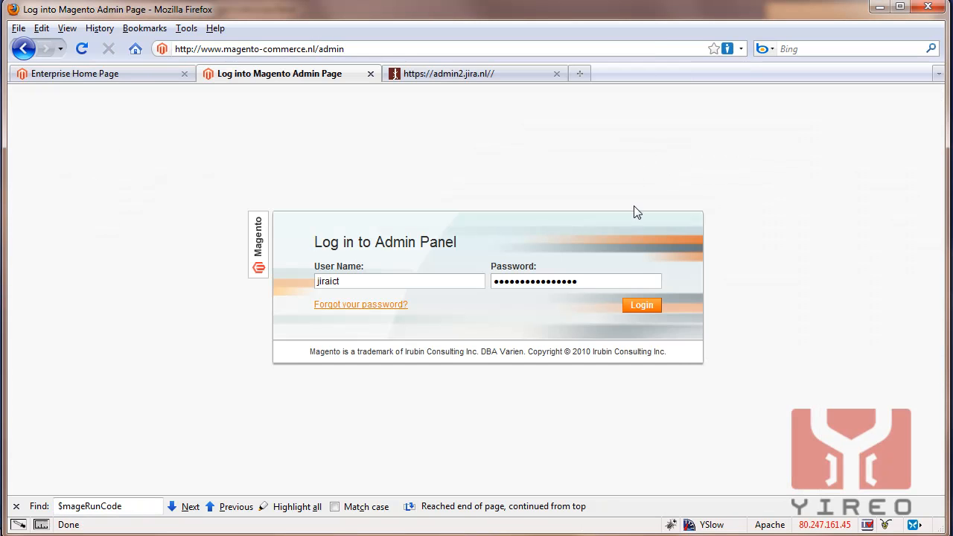
Log back into the Magento admin panel, resubmitting the login until it succeeds
left_click(641, 305)
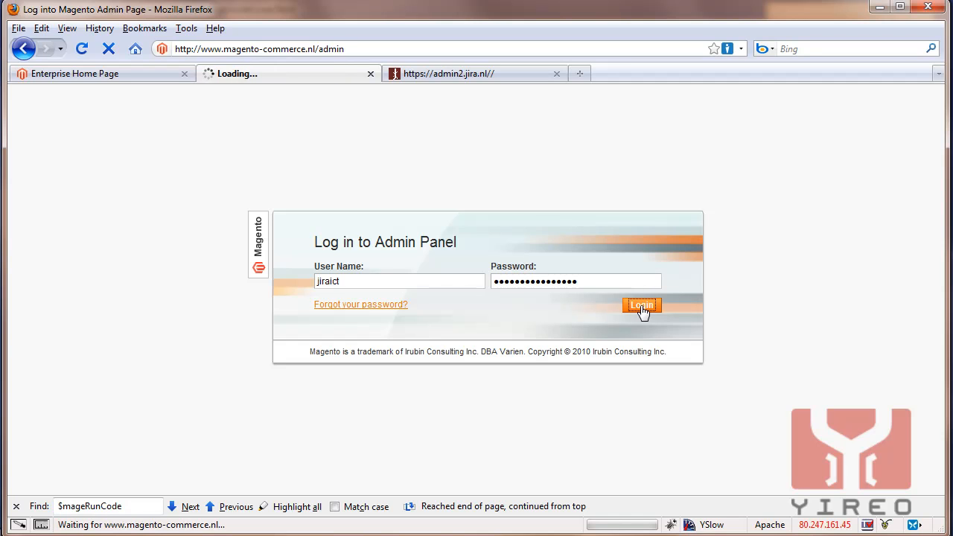
left_click(642, 306)
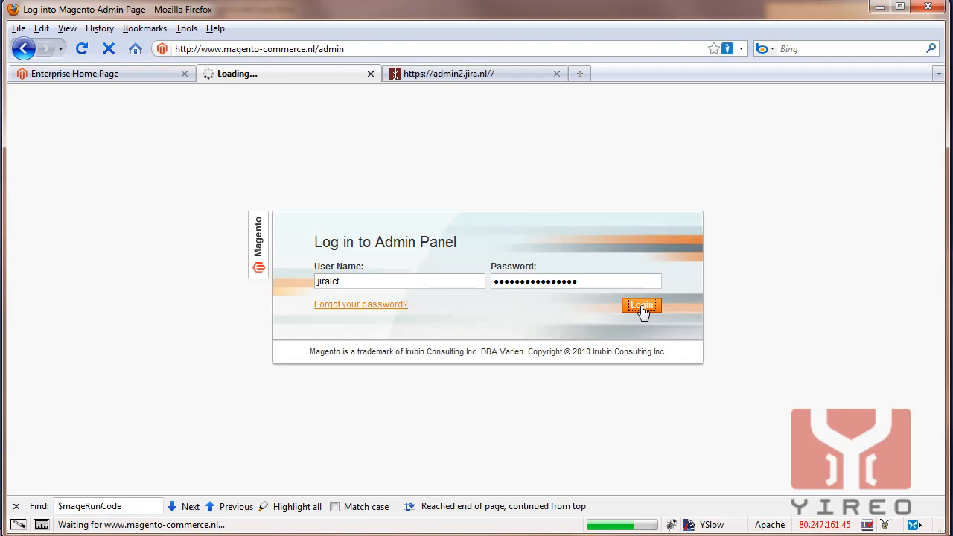
left_click(641, 305)
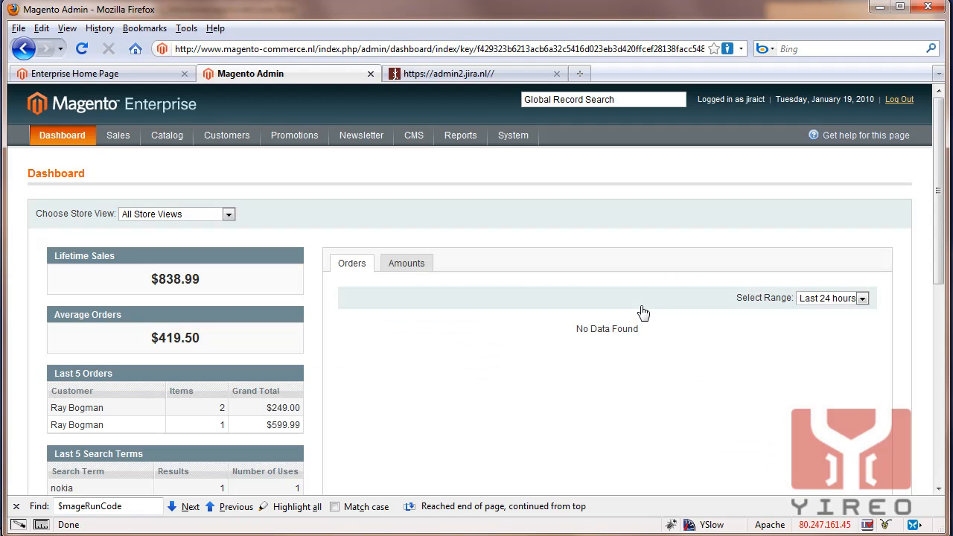
Confirm the footer reports Magento ver. 1.7.0.0, then bring up the System administration menu
scroll("down", 3)
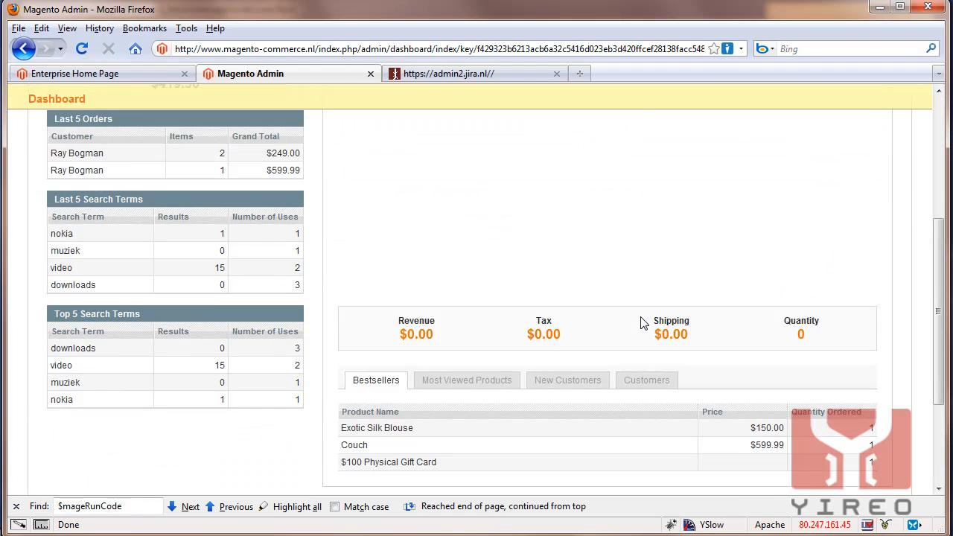
scroll("down", 3)
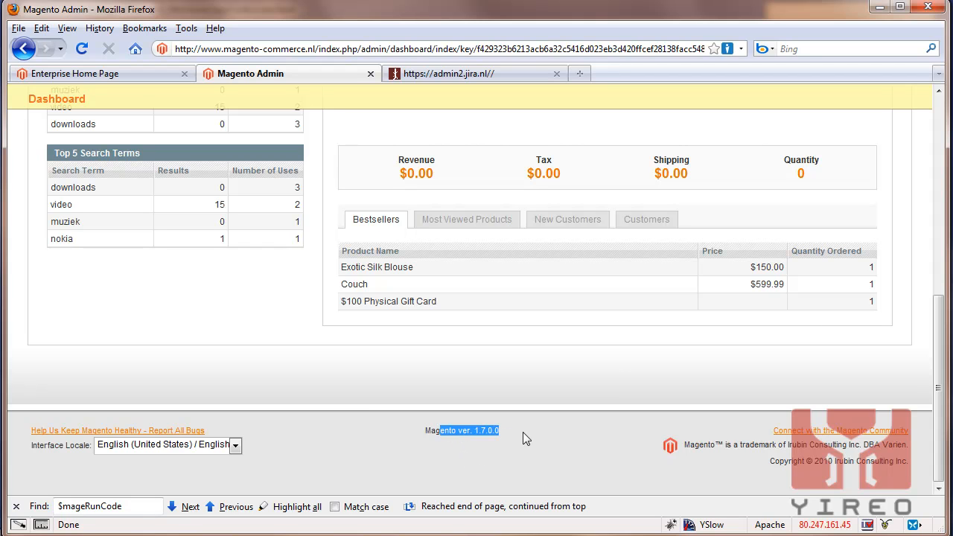
scroll("up", 3)
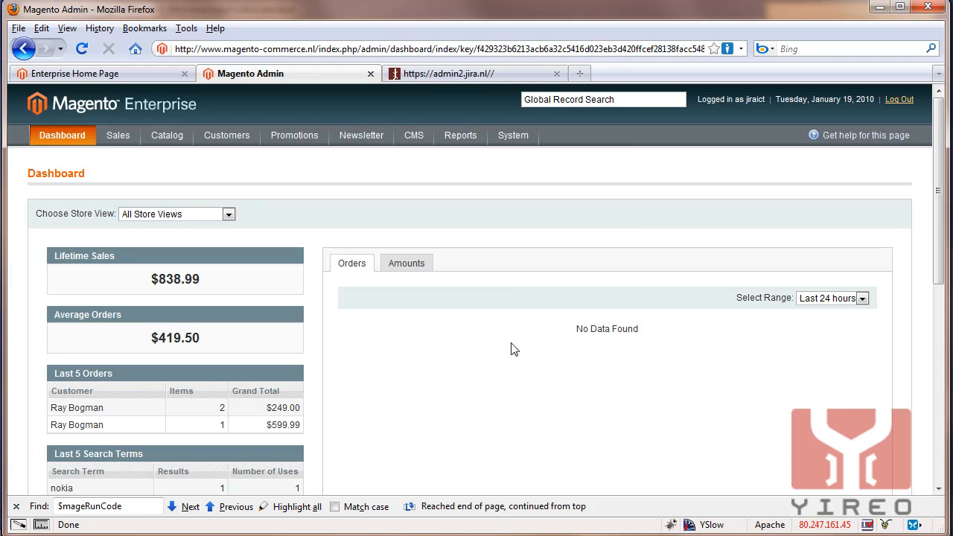
left_click(513, 134)
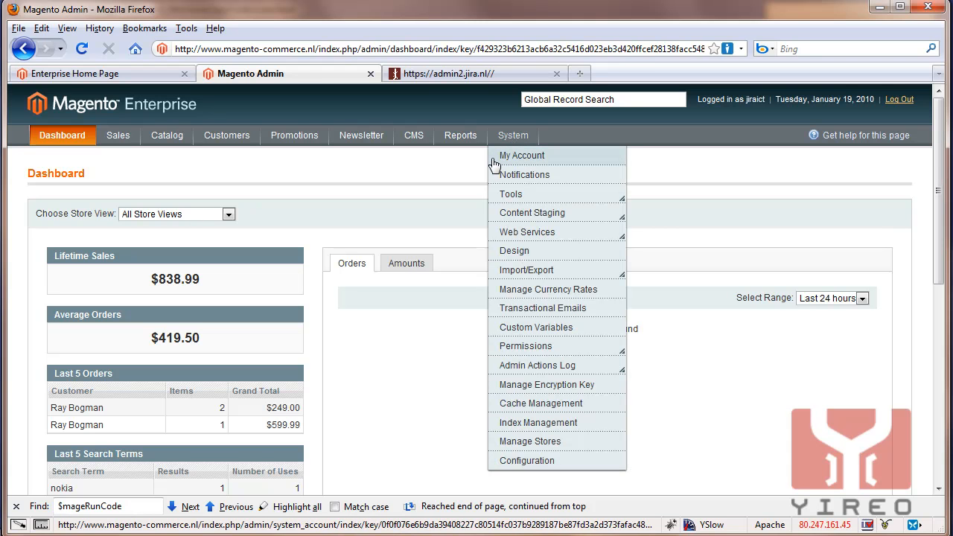